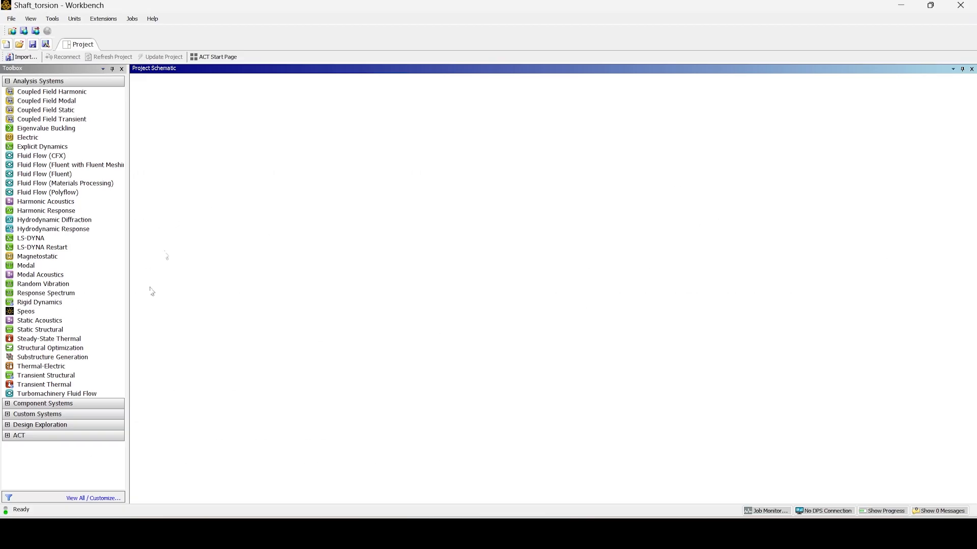
Add a Static Structural system from the Toolbox to the project schematic.
{"action": "left_click", "coordinate": [40, 329]}
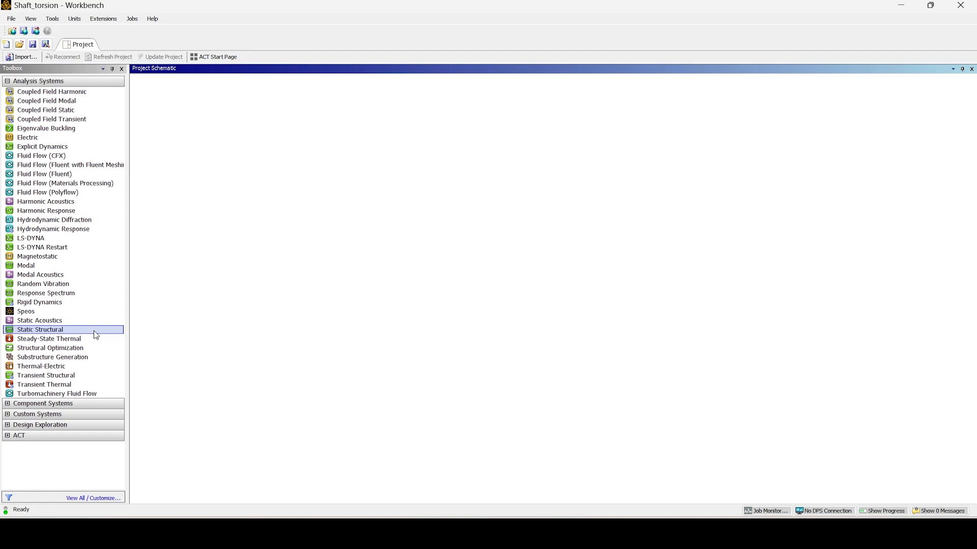
{"action": "double_click", "coordinate": [40, 329]}
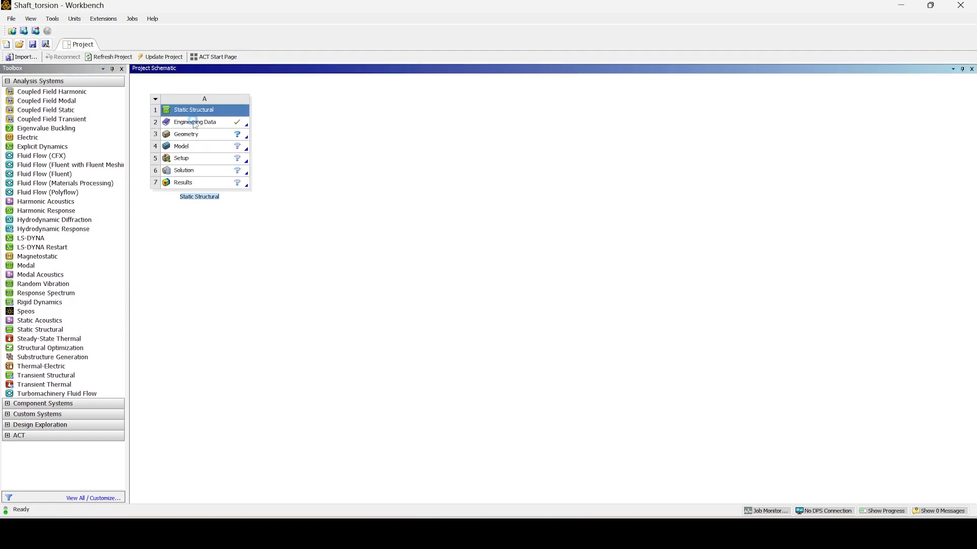
In Engineering Data, derive Structural Steel's elasticity from shear modulus and Poisson's ratio.
{"action": "double_click", "coordinate": [195, 121]}
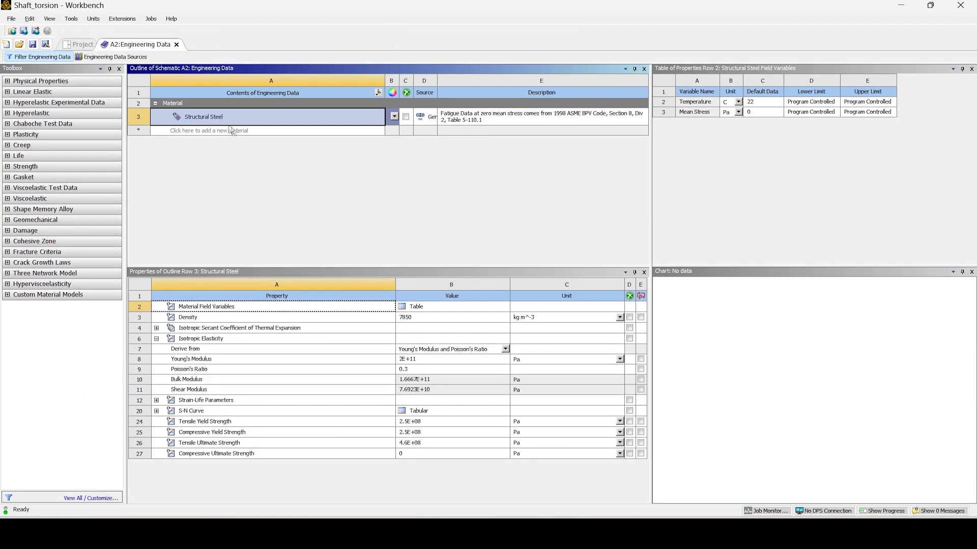
{"action": "left_click", "coordinate": [504, 349]}
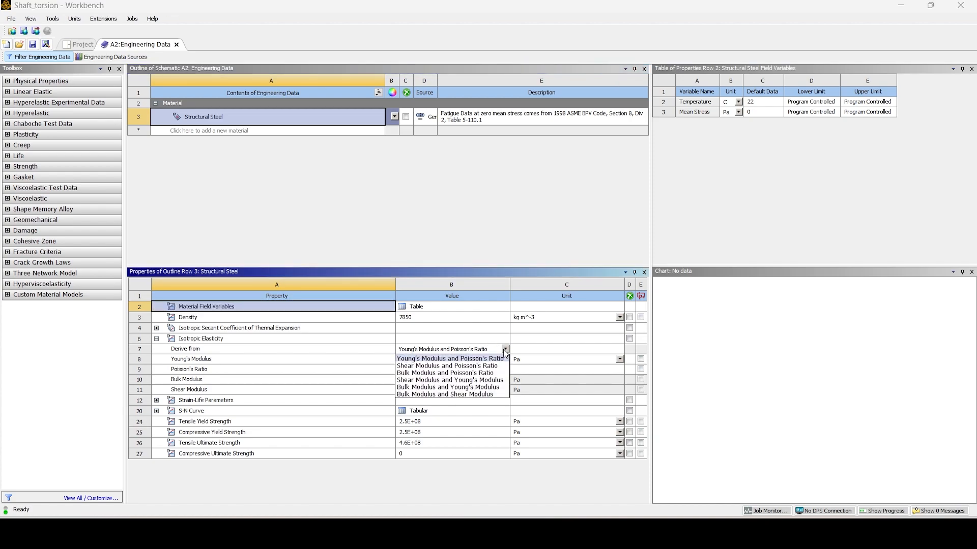
{"action": "left_click", "coordinate": [449, 358]}
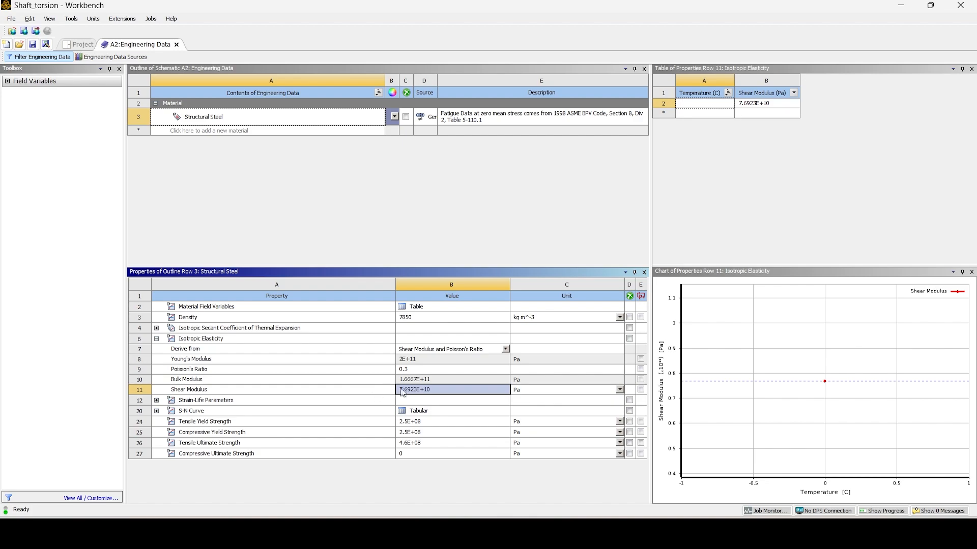
Edit the Shear Modulus value of Structural Steel, entering 8.
{"action": "left_click", "coordinate": [451, 389]}
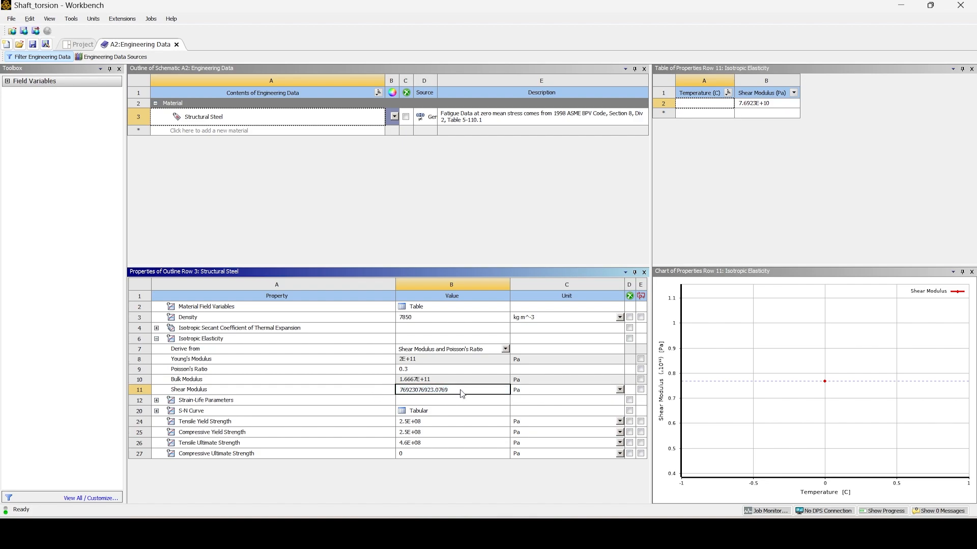
{"action": "double_click", "coordinate": [424, 390]}
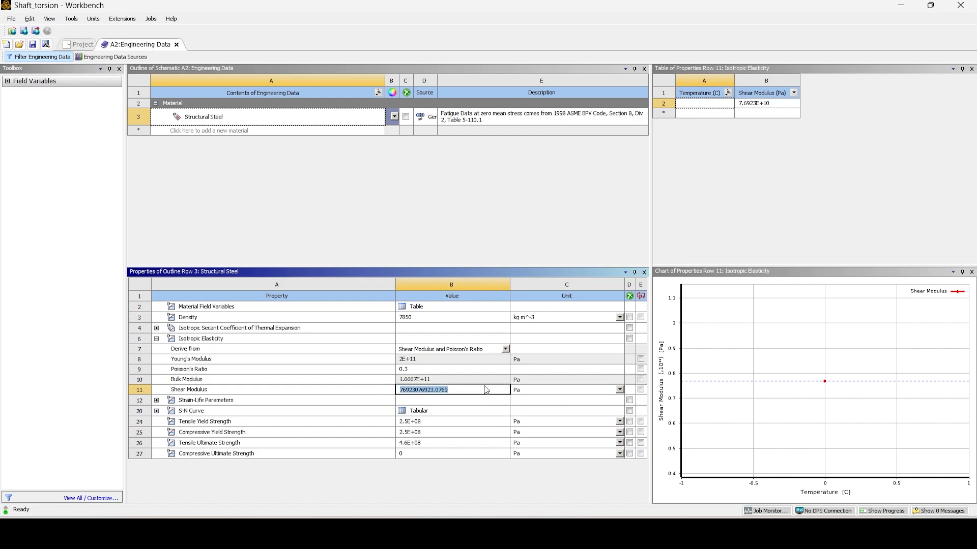
{"action": "type", "text": "8"}
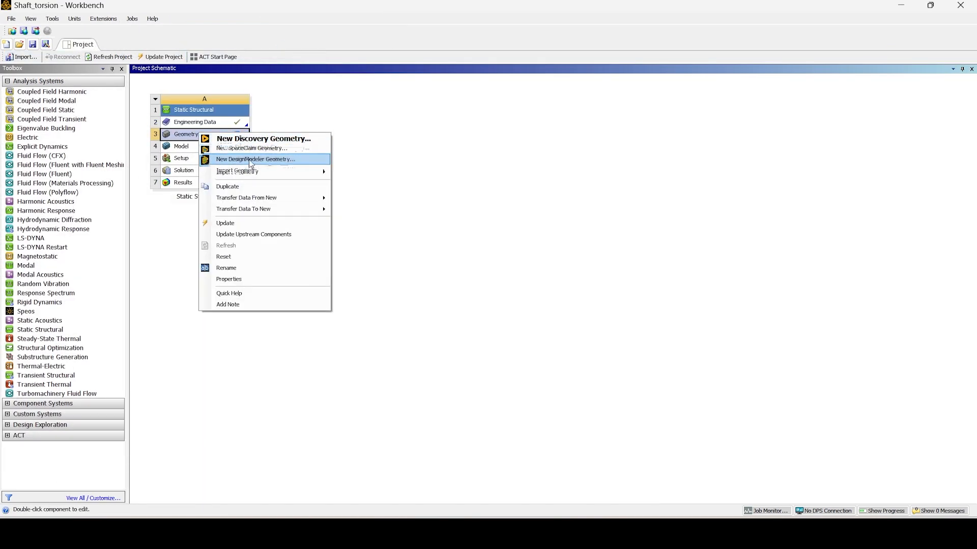
Create a new DesignModeler geometry from the Geometry cell.
{"action": "left_click", "coordinate": [255, 159]}
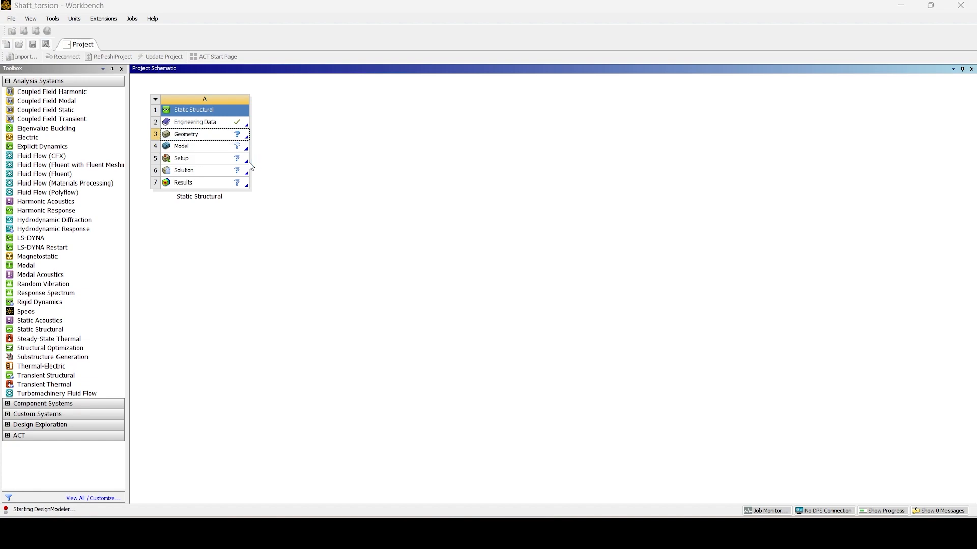
{"action": "mouse_move", "coordinate": [252, 166]}
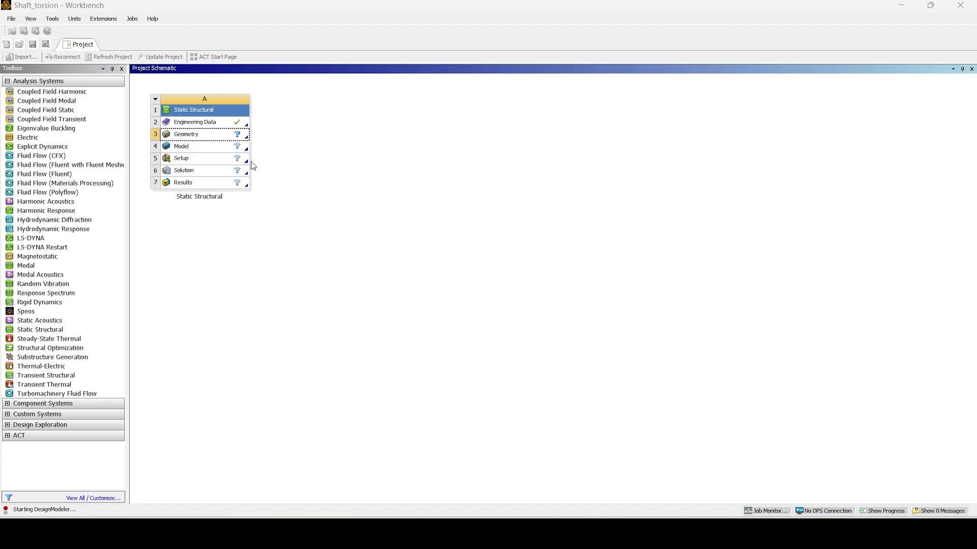
{"action": "mouse_move", "coordinate": [259, 162]}
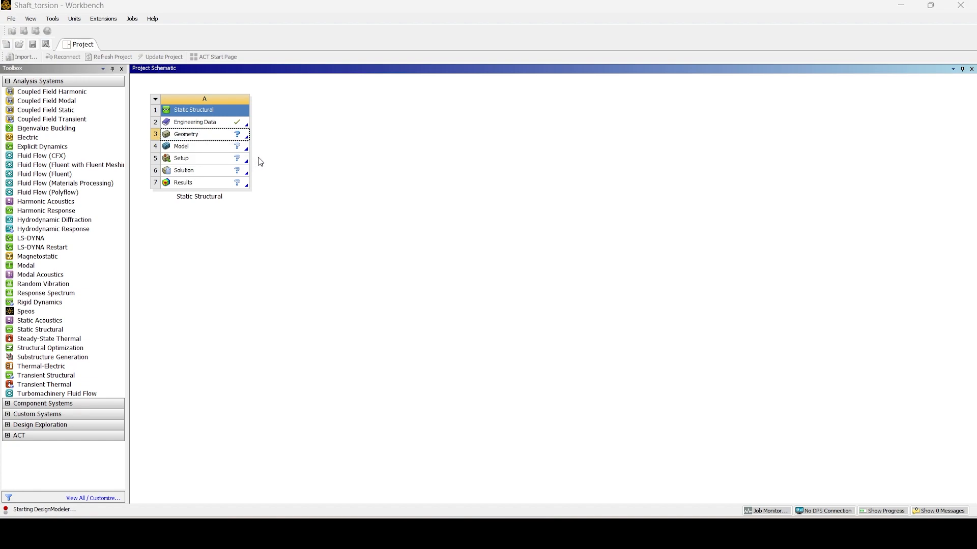
{"action": "double_click", "coordinate": [185, 134]}
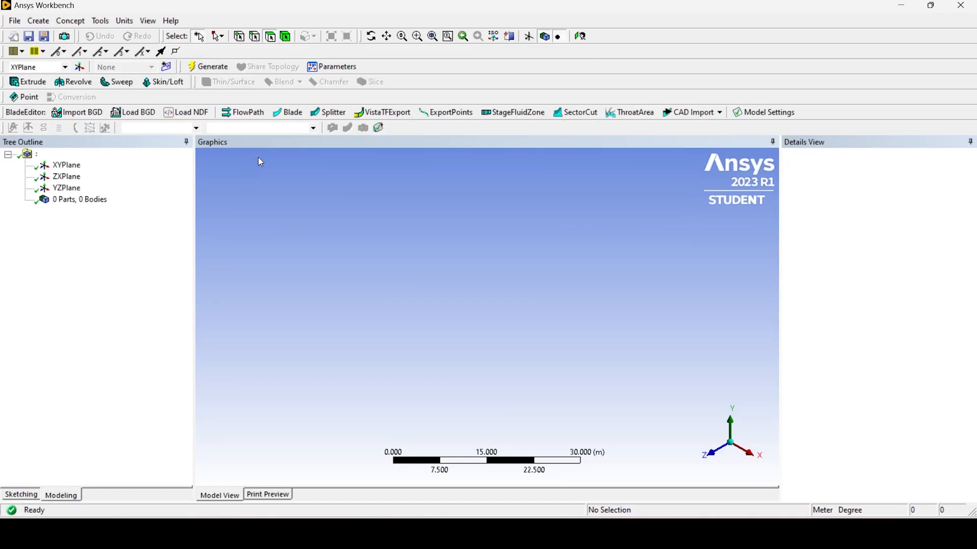
Set units to millimetres and generate a cylinder of radius 73 mm and length 4500 mm along Z.
{"action": "left_click", "coordinate": [124, 20]}
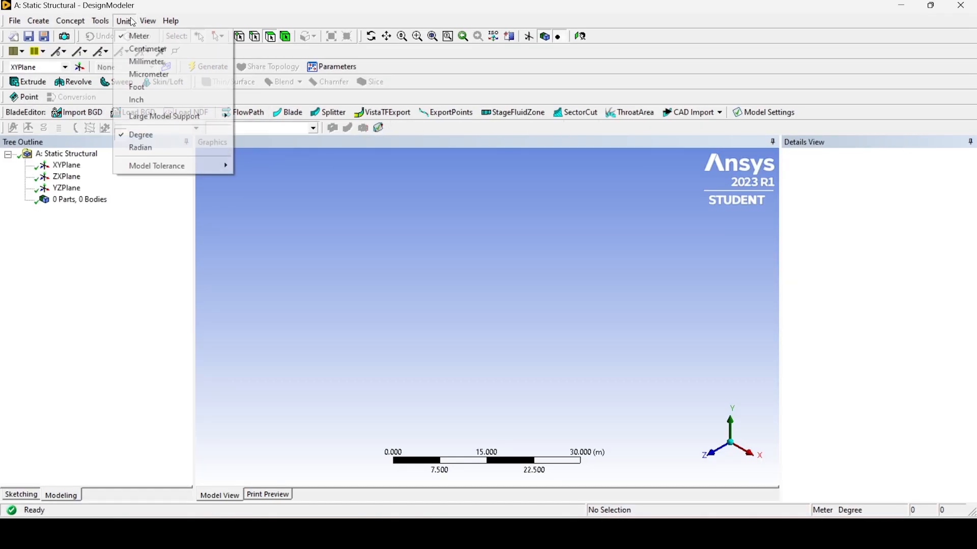
{"action": "mouse_move", "coordinate": [146, 61]}
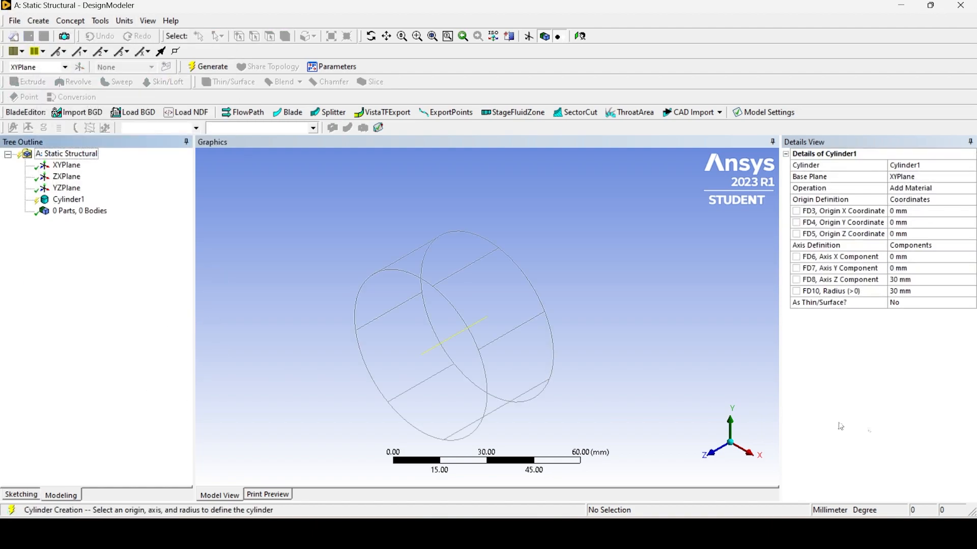
{"action": "type", "text": "73"}
{"action": "type", "text": "4500"}
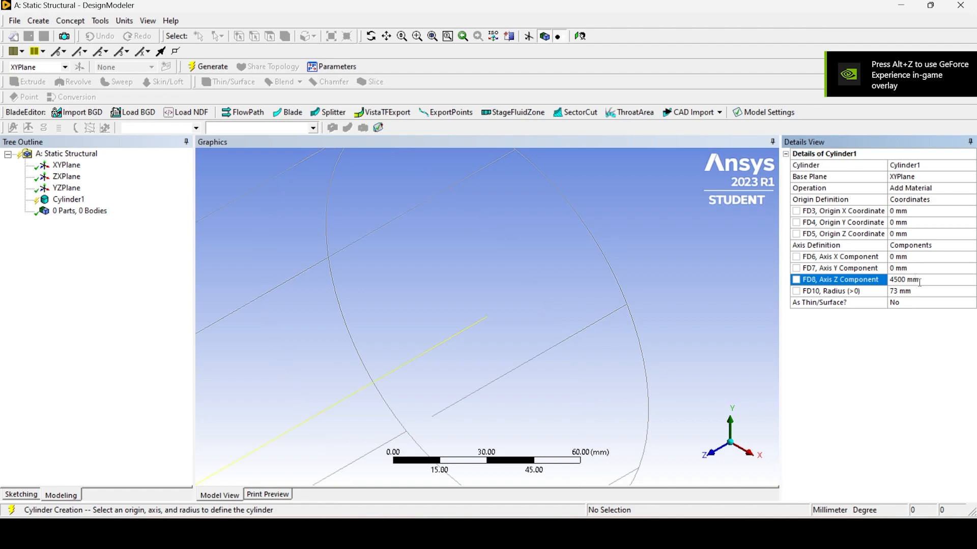
{"action": "left_click", "coordinate": [212, 67]}
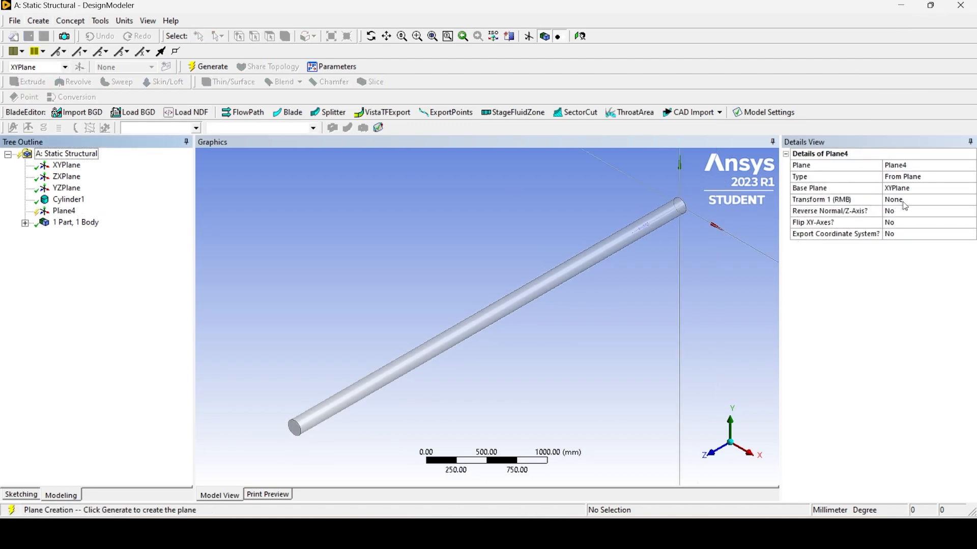
Generate Plane4 with a 2000 mm Z offset and start a Slice feature.
{"action": "left_click", "coordinate": [925, 199]}
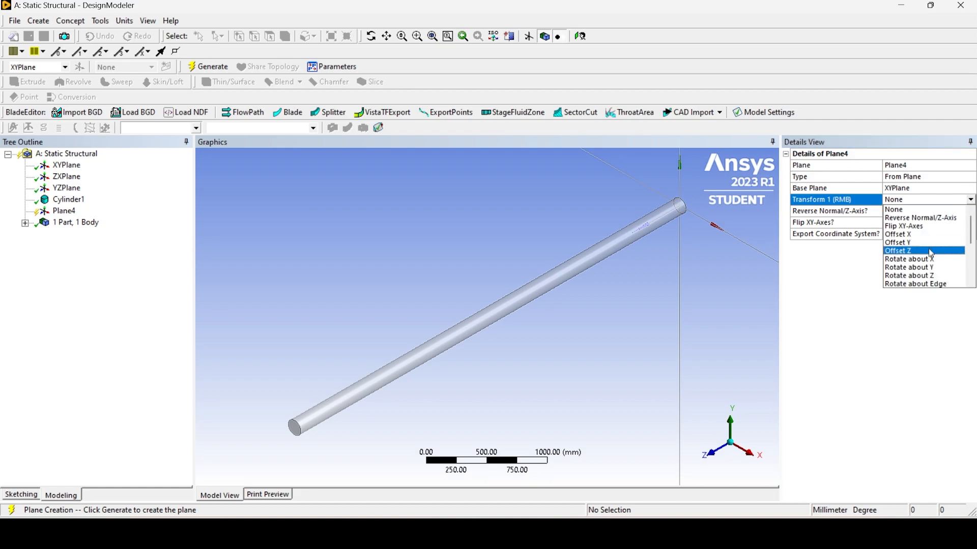
{"action": "left_click", "coordinate": [897, 250]}
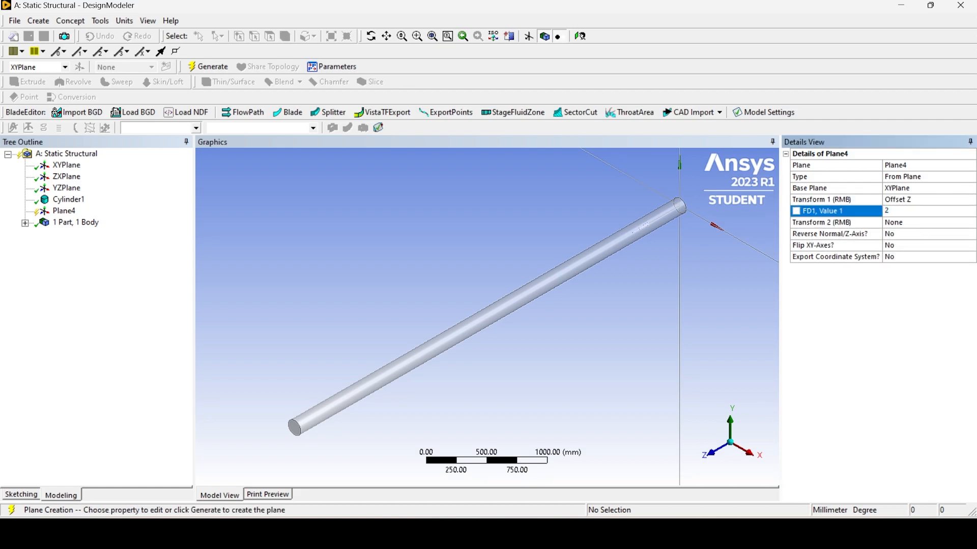
{"action": "type", "text": "2000 mm"}
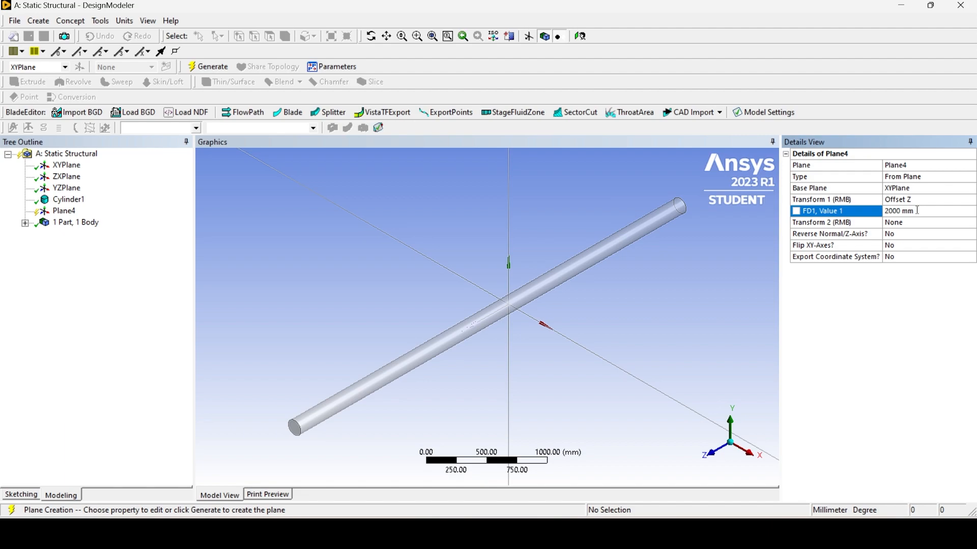
{"action": "left_click", "coordinate": [212, 67]}
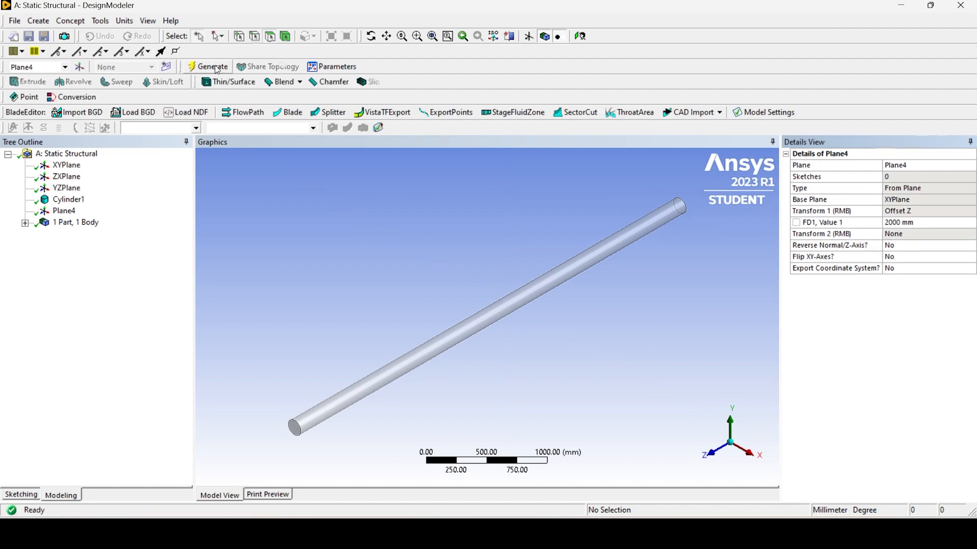
{"action": "left_click", "coordinate": [64, 210]}
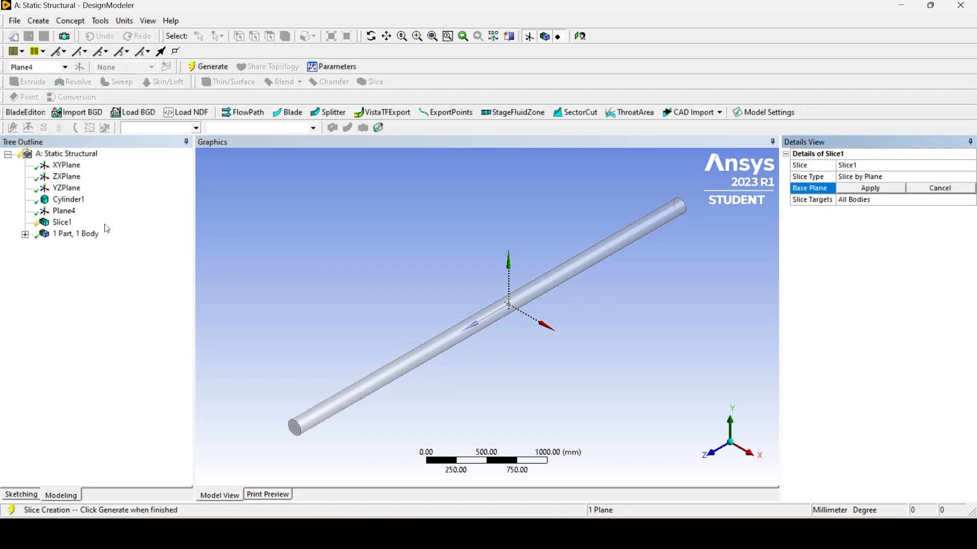
Slice the shaft at Plane4 into two bodies and select the first solid.
{"action": "left_click", "coordinate": [62, 223]}
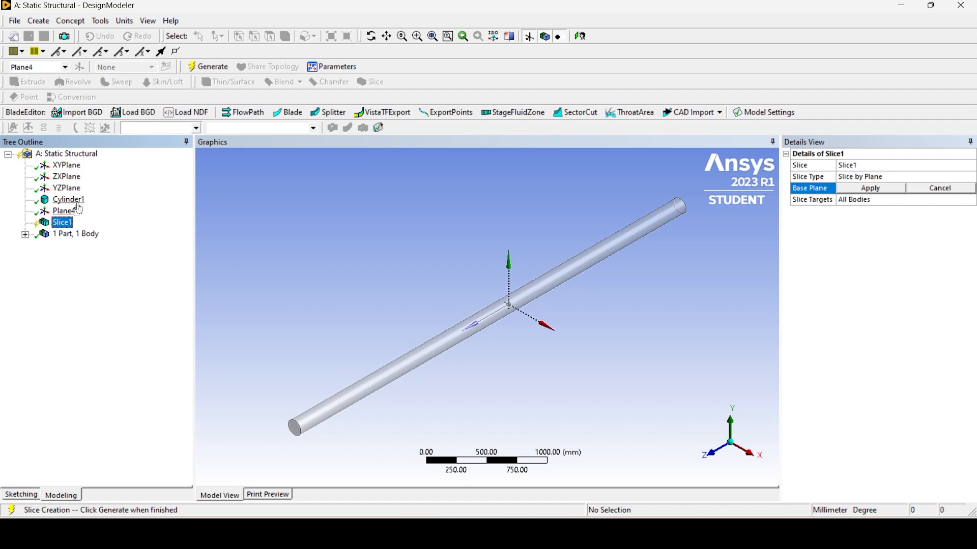
{"action": "left_click", "coordinate": [870, 187]}
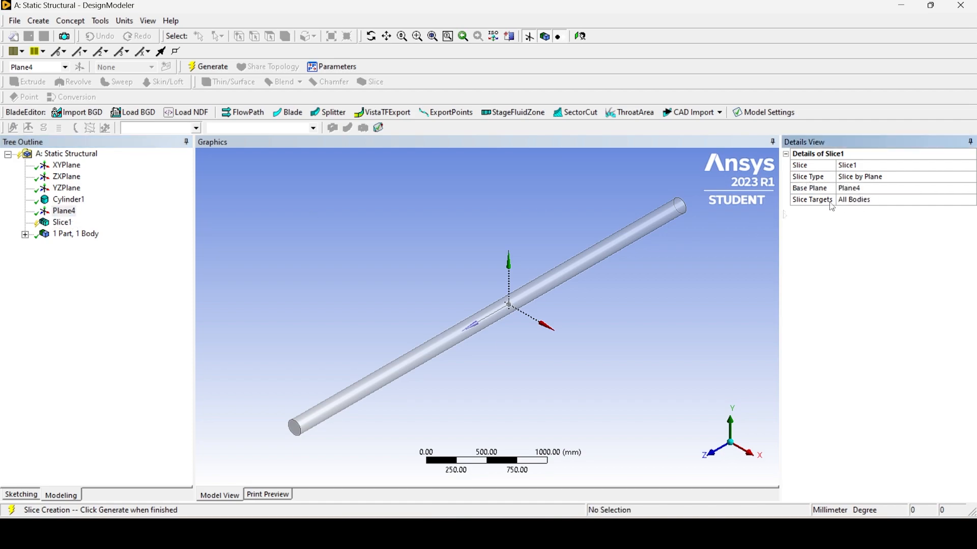
{"action": "left_click", "coordinate": [213, 68]}
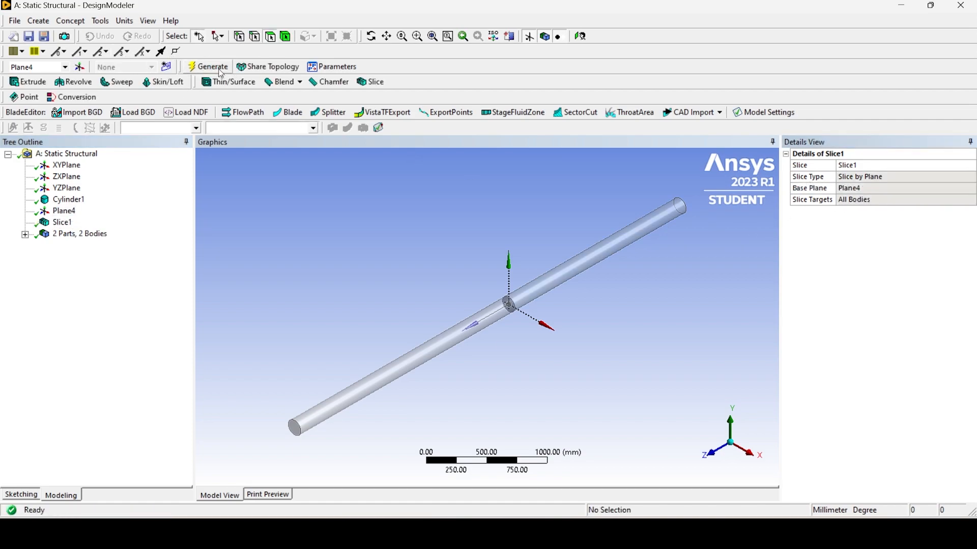
{"action": "left_click", "coordinate": [79, 245]}
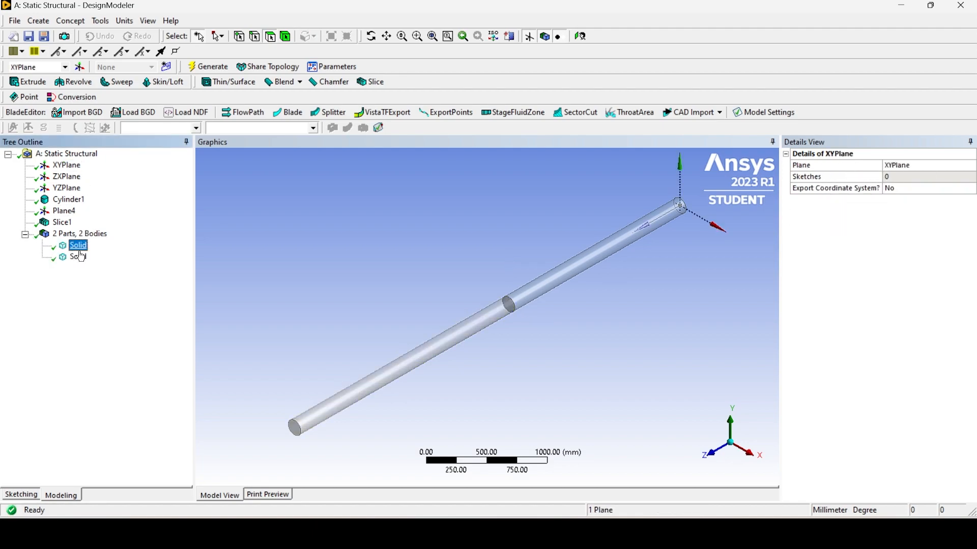
{"action": "left_click", "coordinate": [78, 245]}
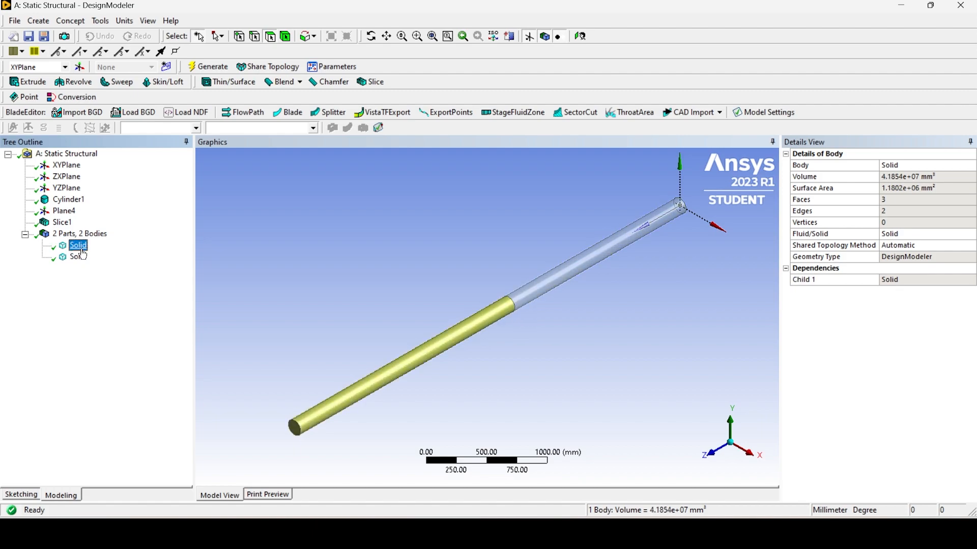
Form a new part from both solids, giving 1 part with 2 bodies.
{"action": "right_click", "coordinate": [78, 245]}
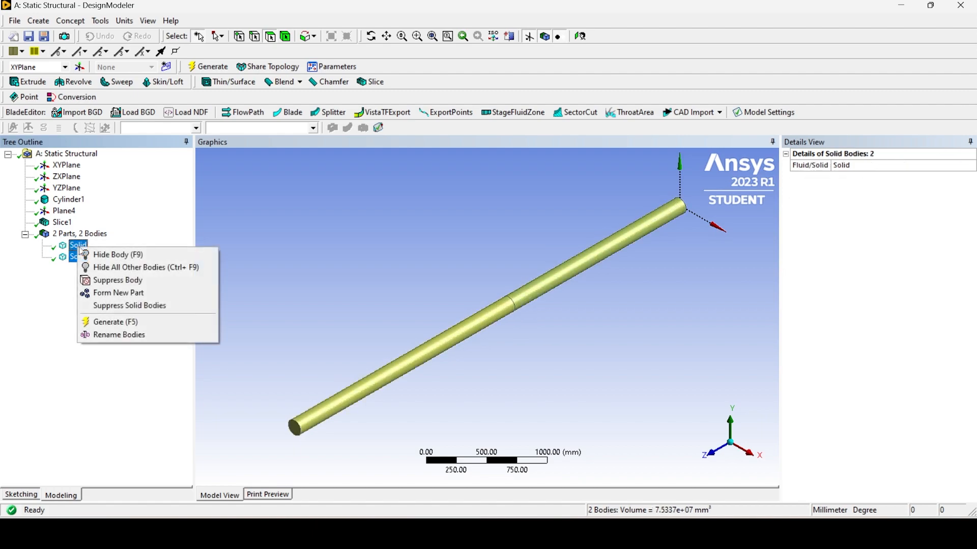
{"action": "left_click", "coordinate": [118, 293]}
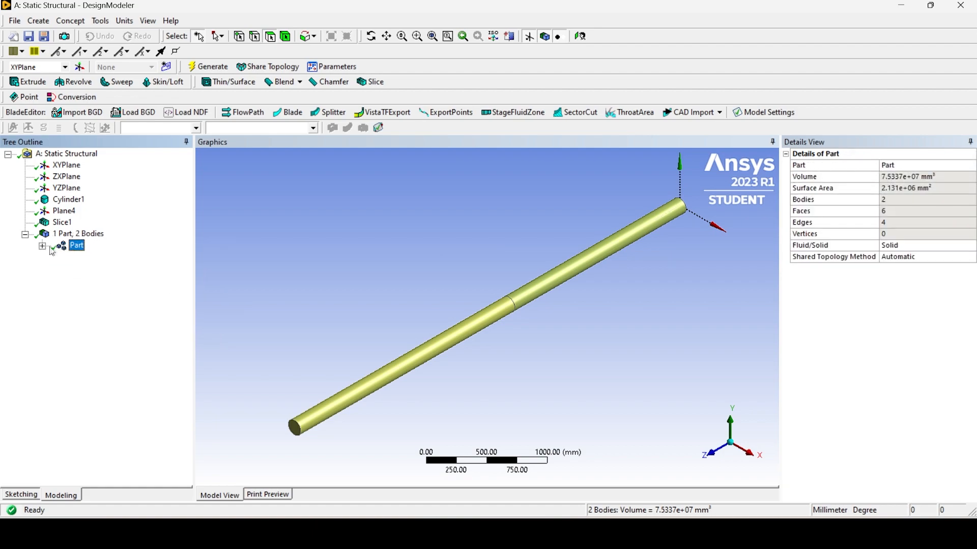
{"action": "left_click", "coordinate": [96, 268]}
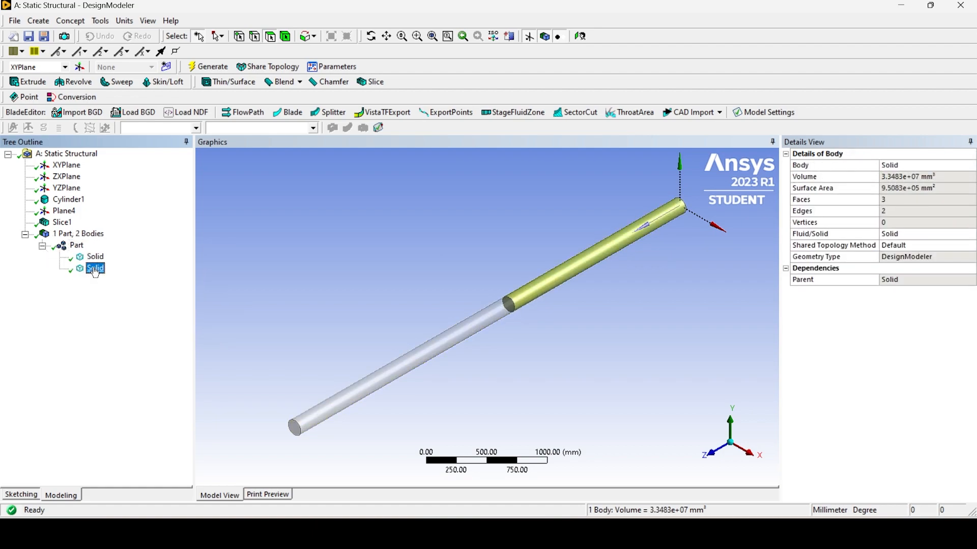
{"action": "left_click", "coordinate": [76, 245]}
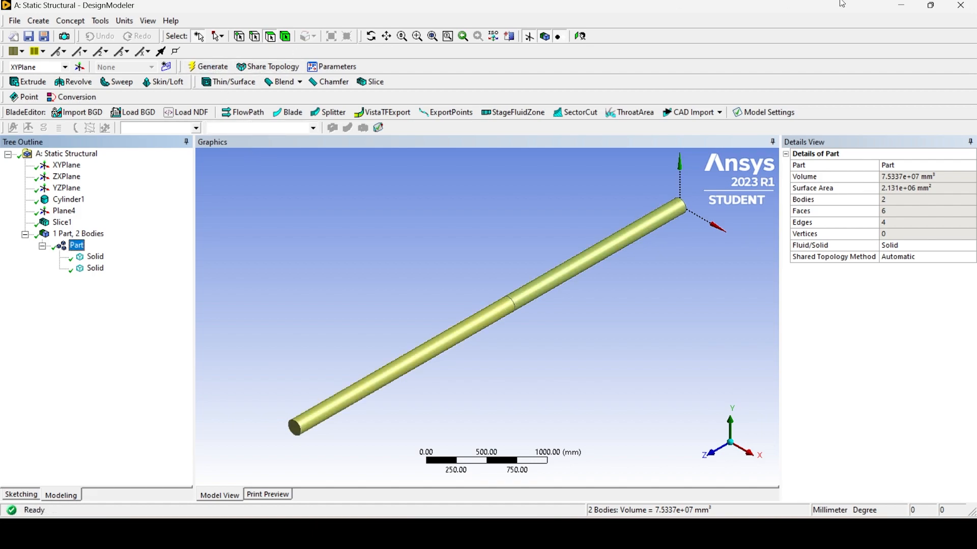
{"action": "mouse_move", "coordinate": [470, 148]}
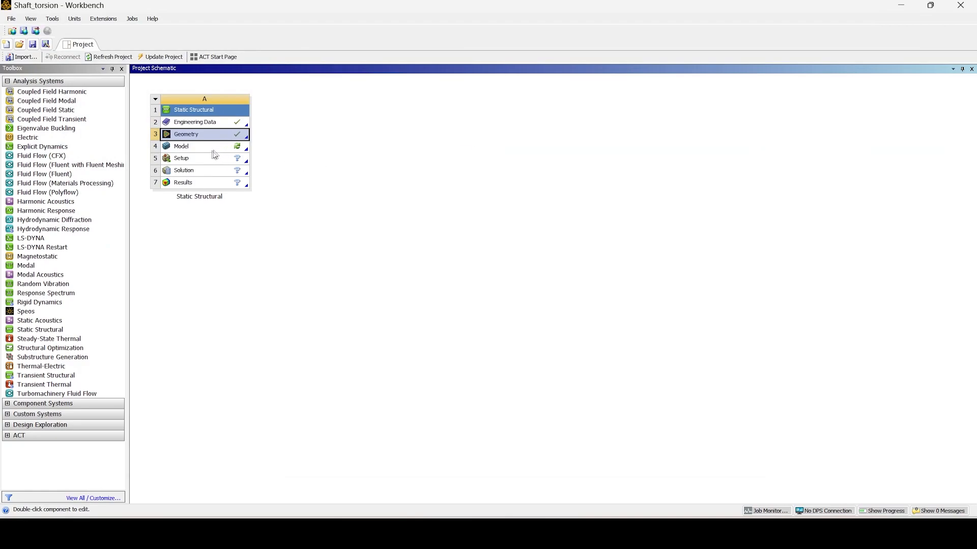
Launch Mechanical from the Model cell of the Static Structural system.
{"action": "double_click", "coordinate": [204, 145]}
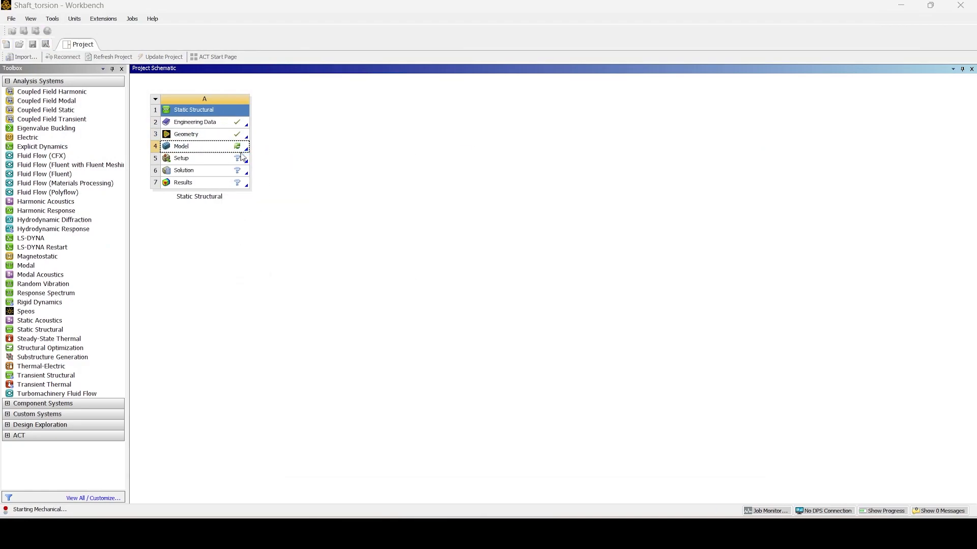
{"action": "mouse_move", "coordinate": [290, 143]}
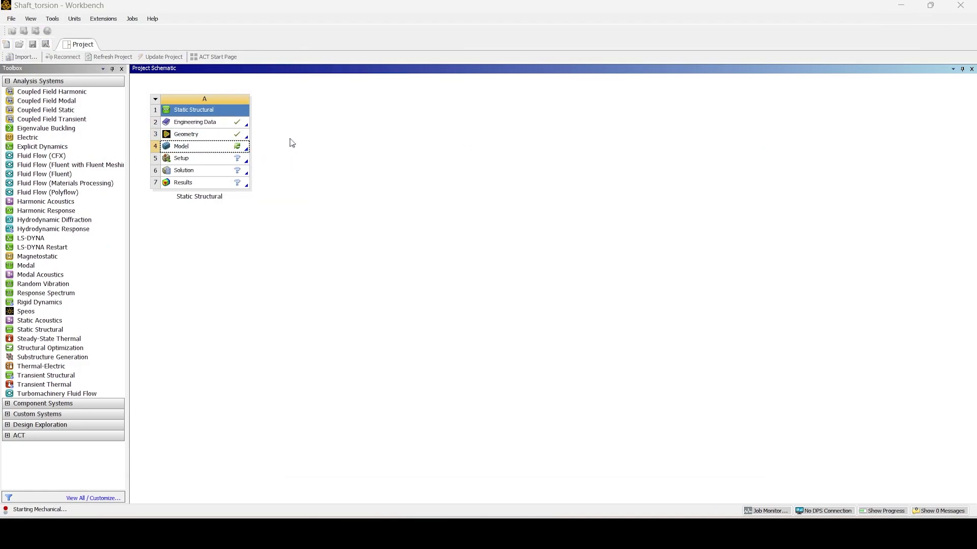
{"action": "mouse_move", "coordinate": [301, 140]}
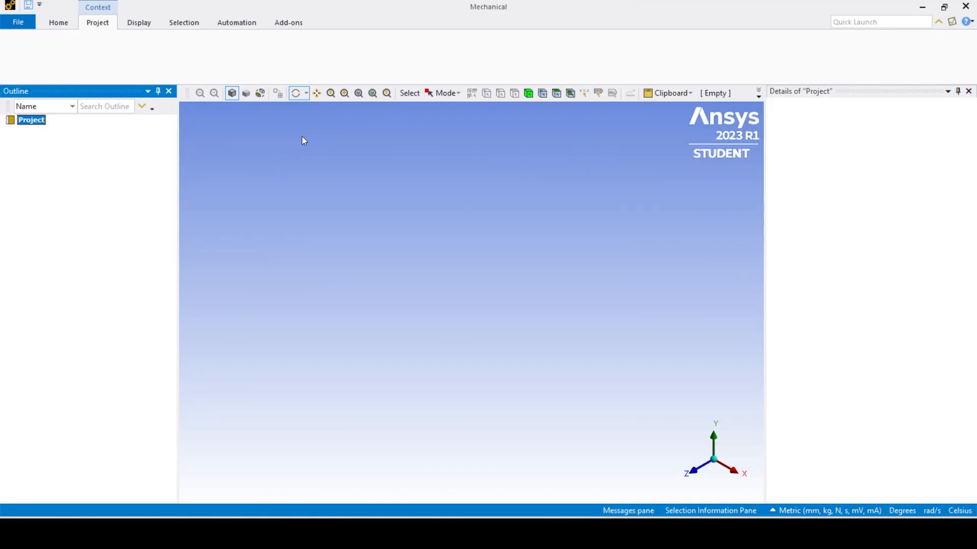
Wait for Mechanical to load the two-body shaft and its analysis outline.
{"action": "left_click", "coordinate": [31, 120]}
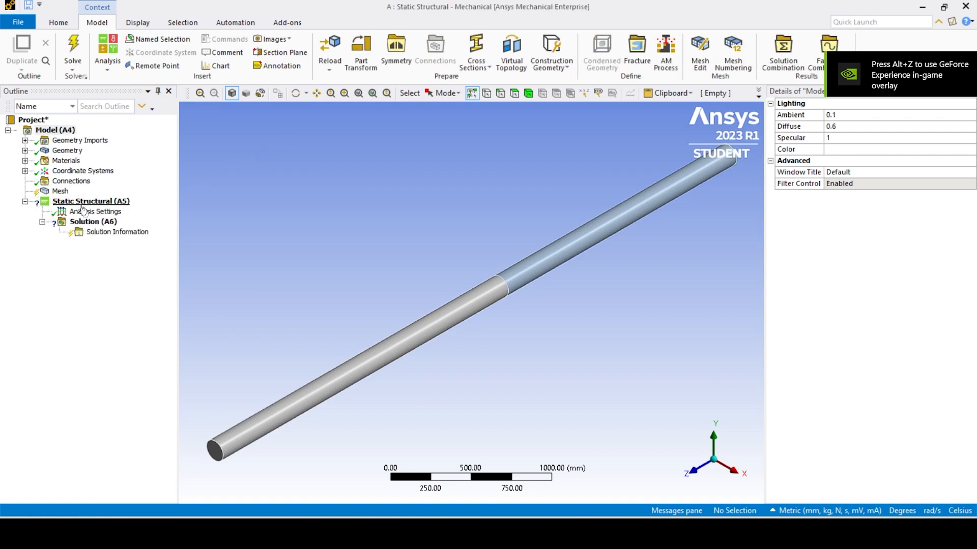
Add a Body Sizing of 20 mm, Hard behaviour, on both shaft bodies and generate the mesh.
{"action": "right_click", "coordinate": [60, 190]}
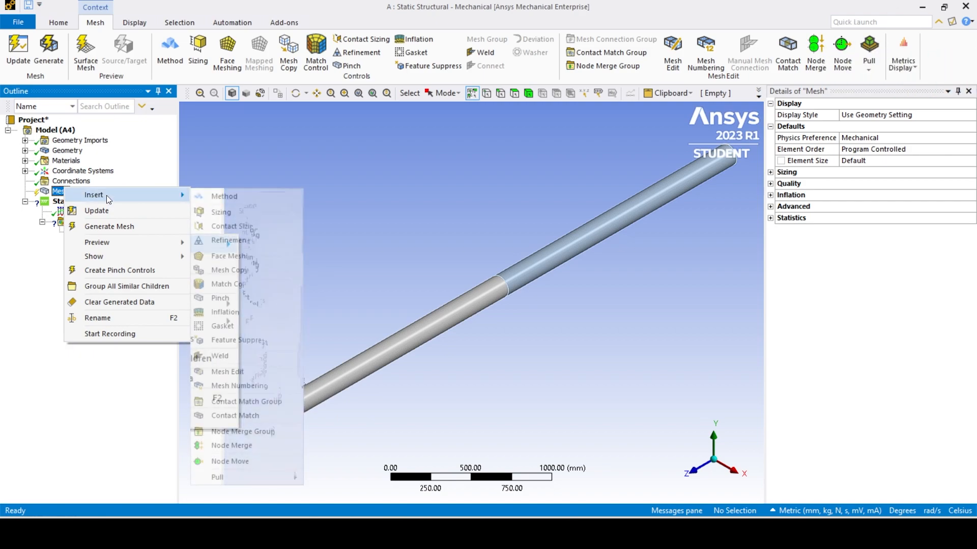
{"action": "left_click", "coordinate": [221, 212]}
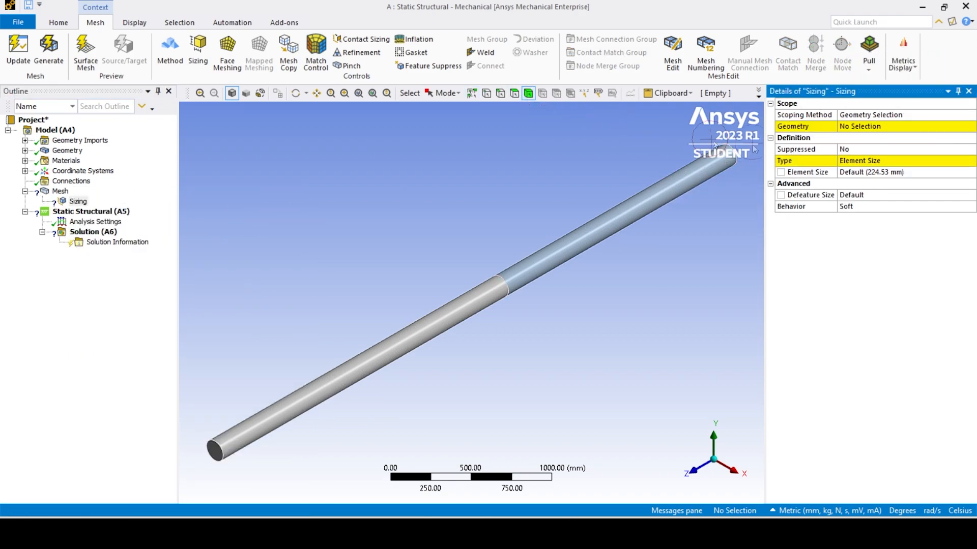
{"action": "left_click", "coordinate": [498, 292]}
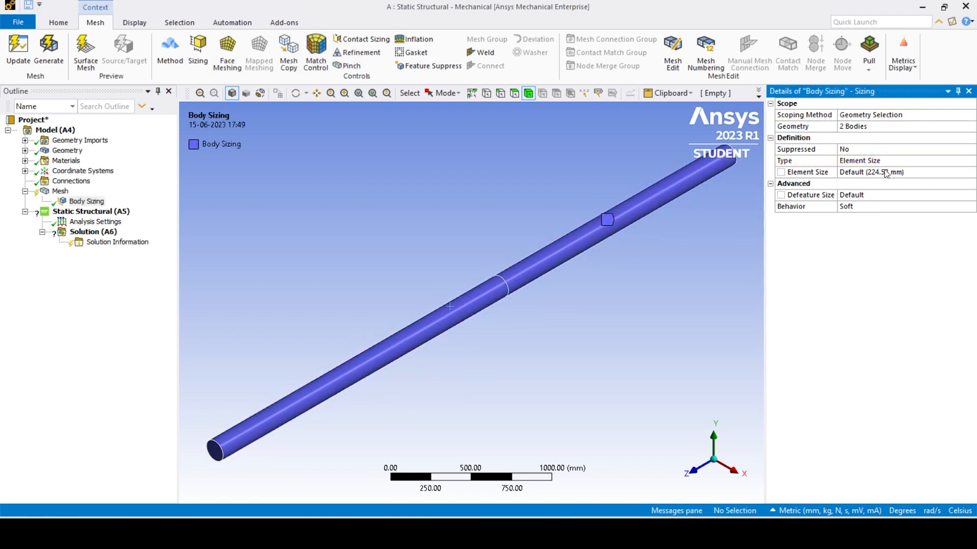
{"action": "type", "text": "20"}
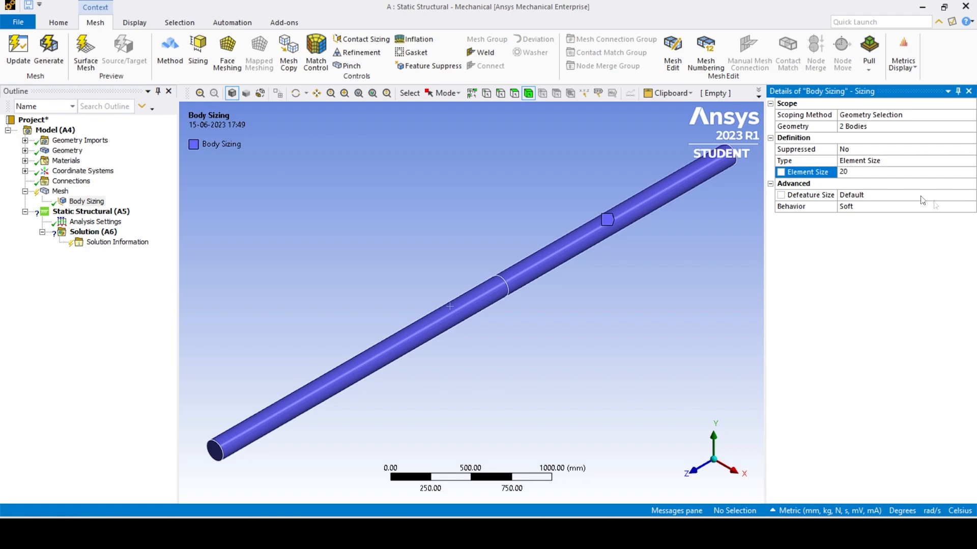
{"action": "left_click", "coordinate": [970, 206]}
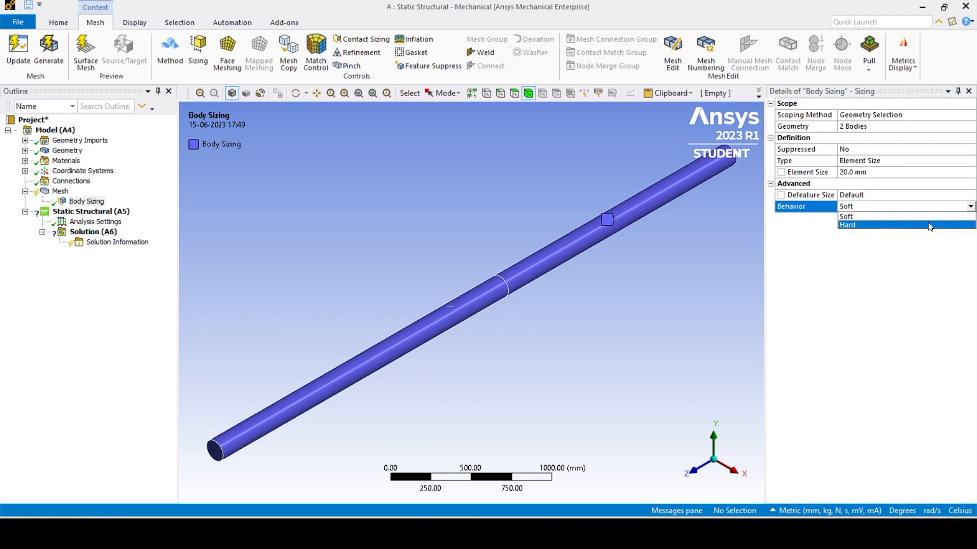
{"action": "left_click", "coordinate": [847, 225]}
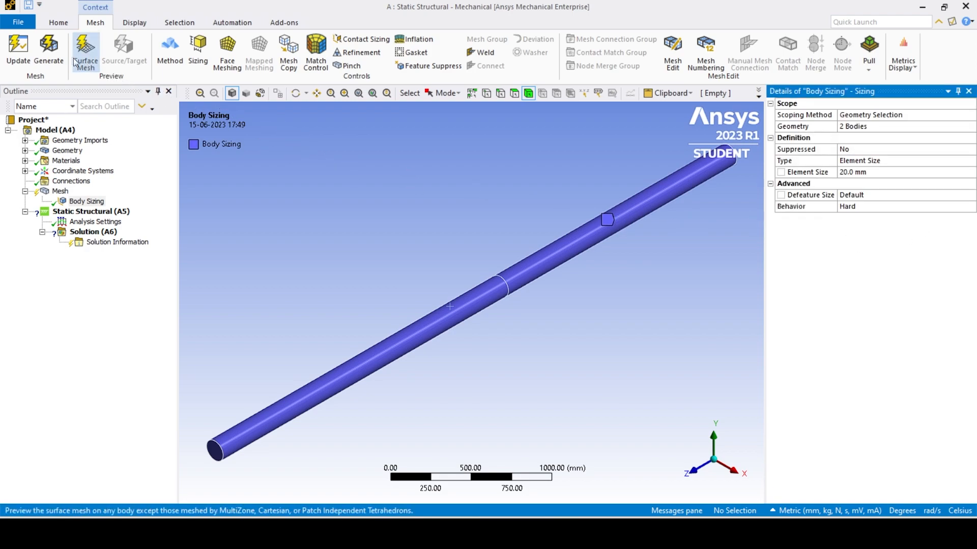
{"action": "right_click", "coordinate": [60, 192]}
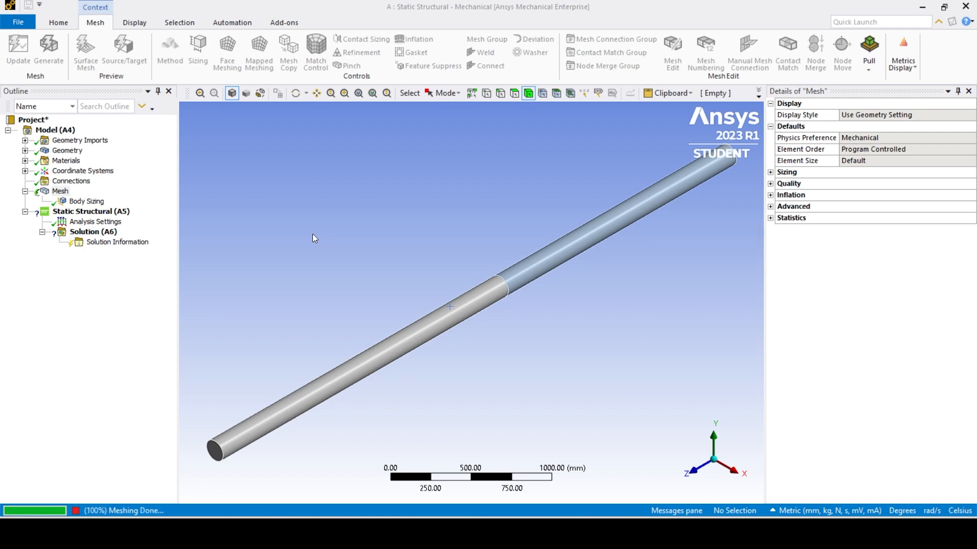
Display the generated mesh over the whole shaft from the Mesh branch.
{"action": "left_click", "coordinate": [49, 53]}
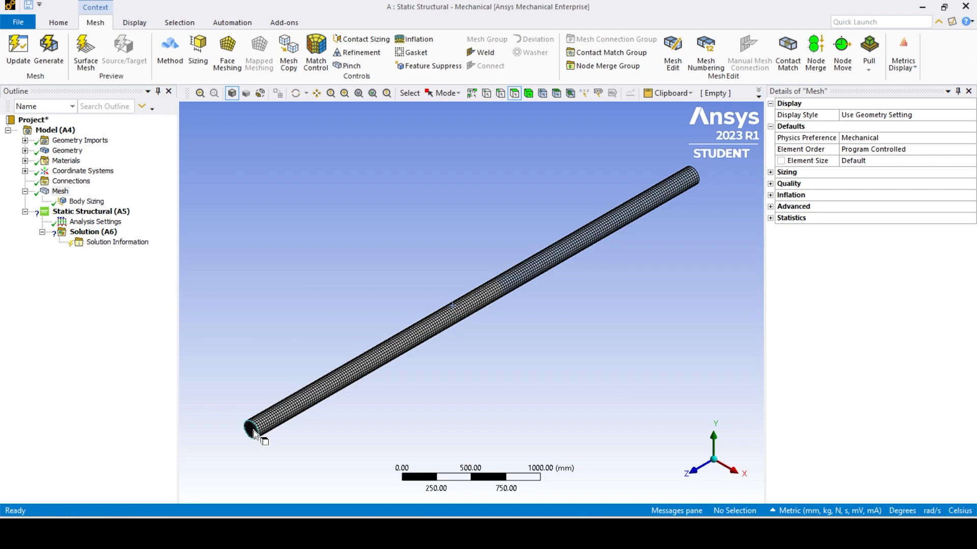
Create the named selection 'free_end' on the selected end face.
{"action": "right_click", "coordinate": [254, 433]}
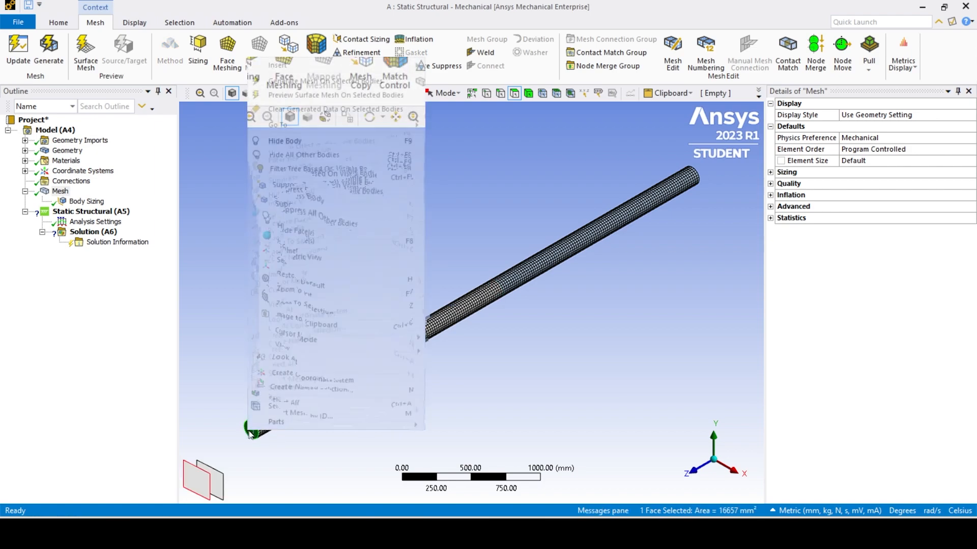
{"action": "mouse_move", "coordinate": [310, 376]}
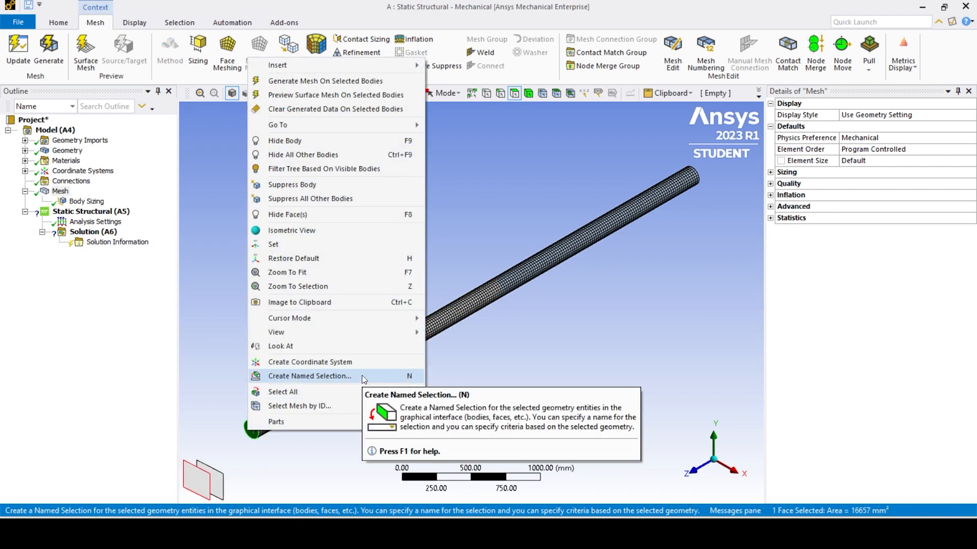
{"action": "left_click", "coordinate": [309, 375]}
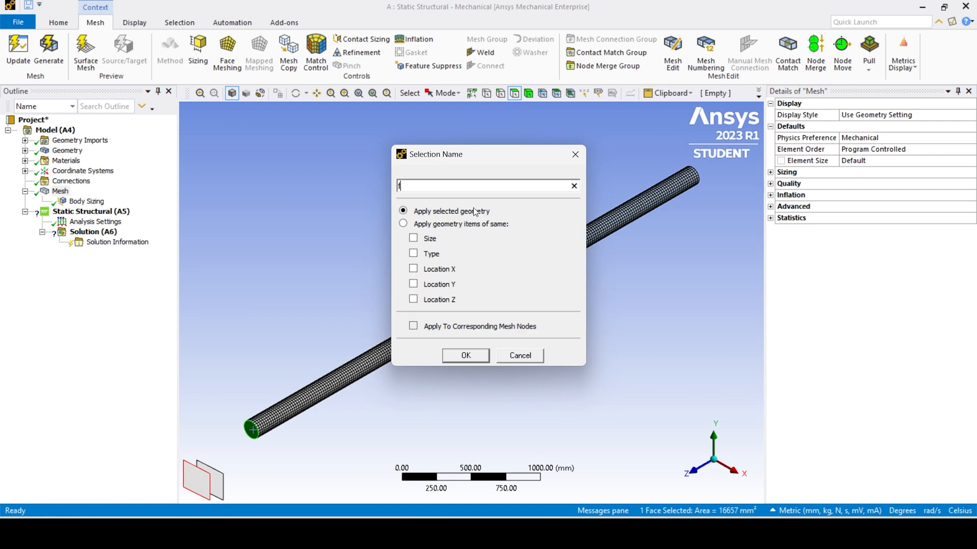
{"action": "type", "text": "ree_e"}
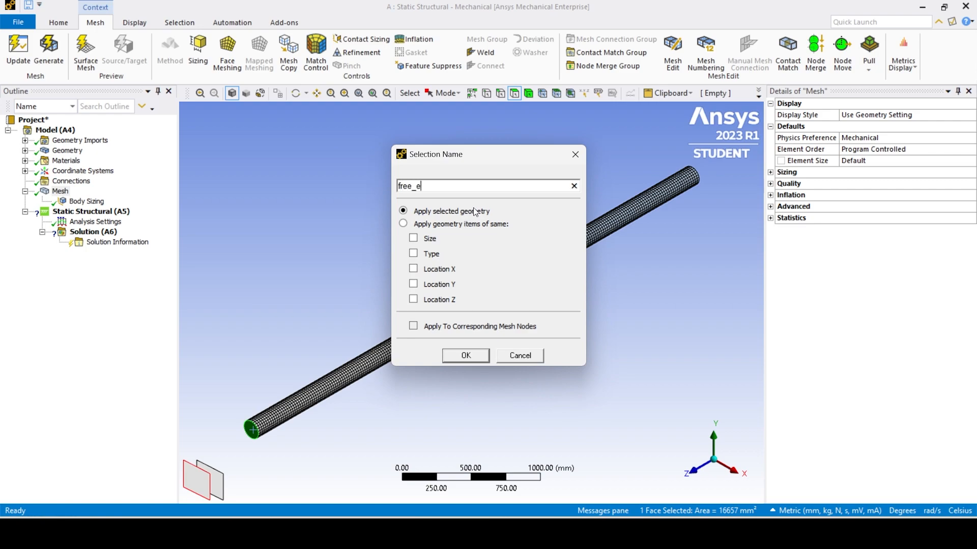
{"action": "type", "text": "nd"}
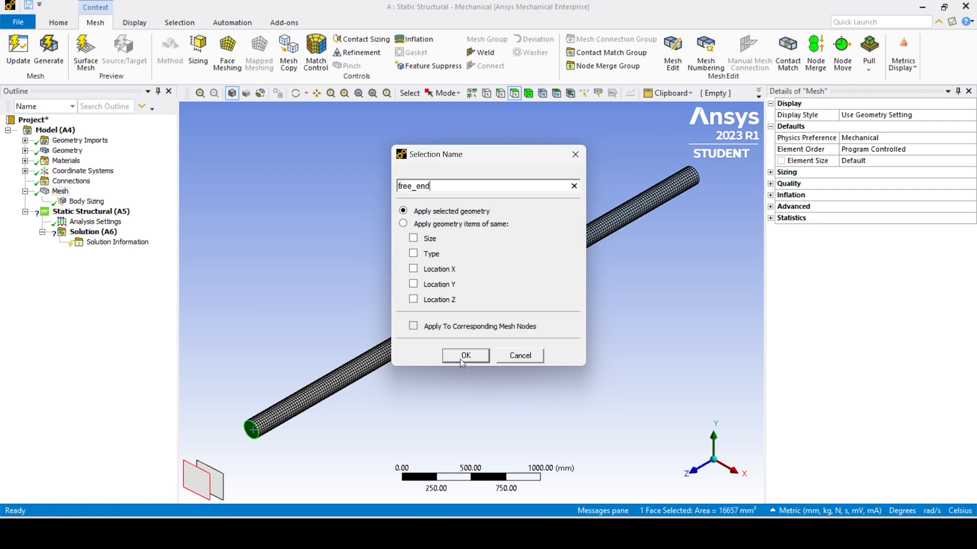
{"action": "left_click", "coordinate": [465, 355]}
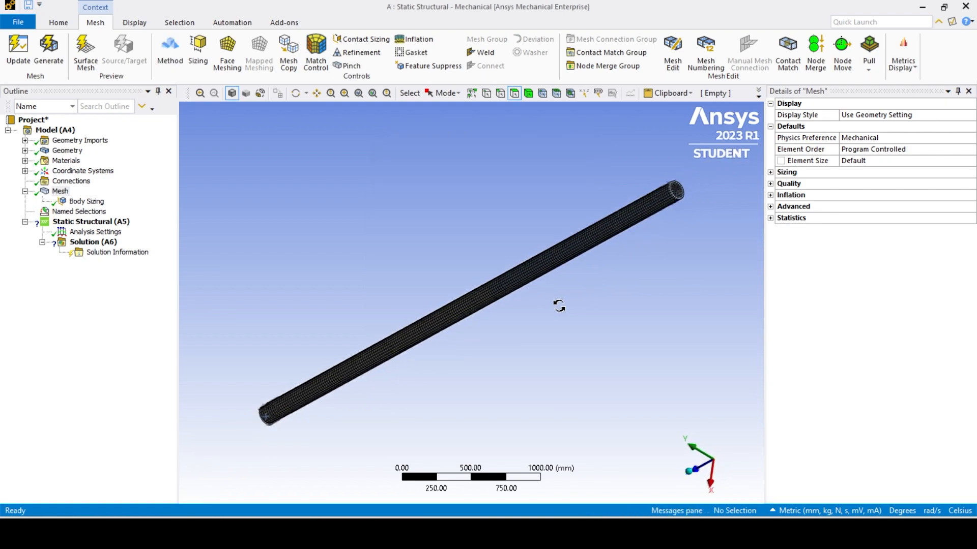
Create the named selection 'fixed_end' on the opposite end face.
{"action": "left_click", "coordinate": [651, 204]}
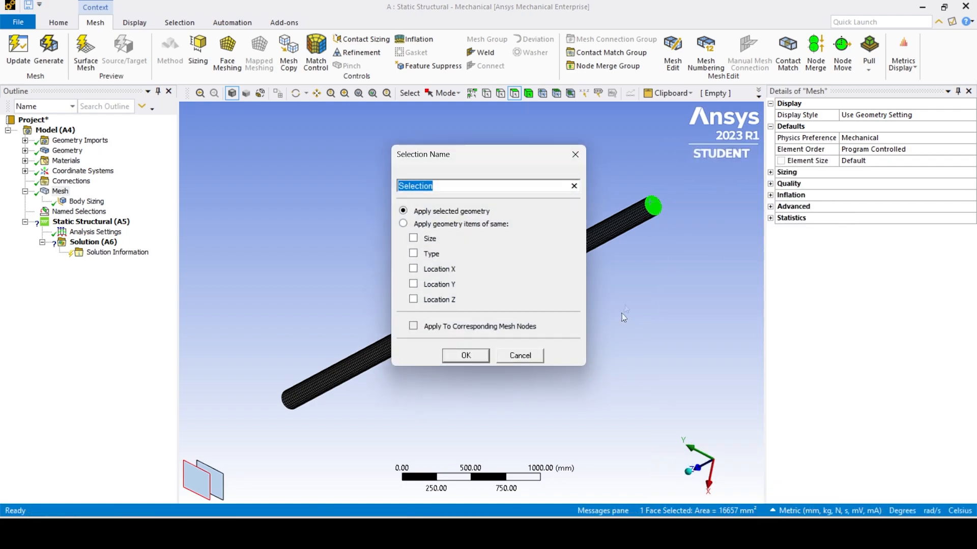
{"action": "type", "text": "fixed_e"}
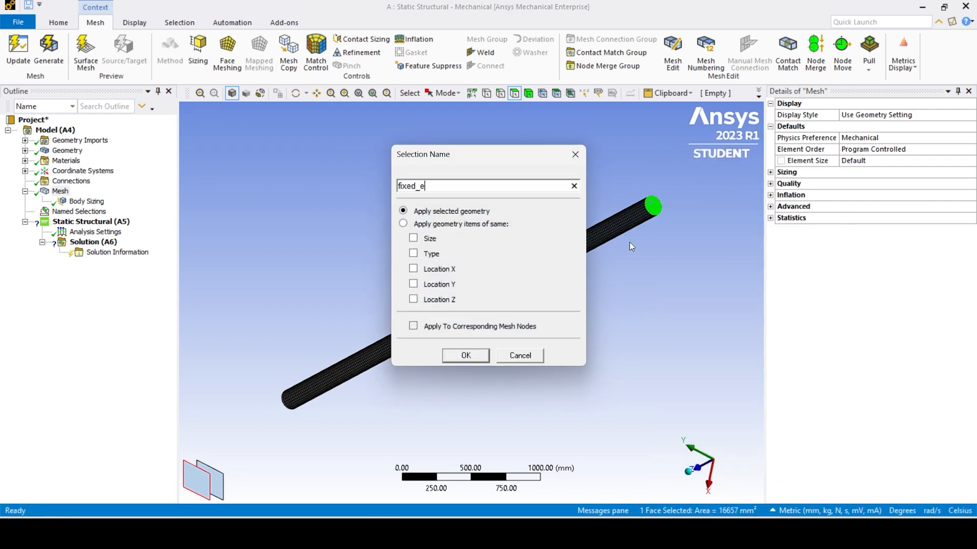
{"action": "type", "text": "nd"}
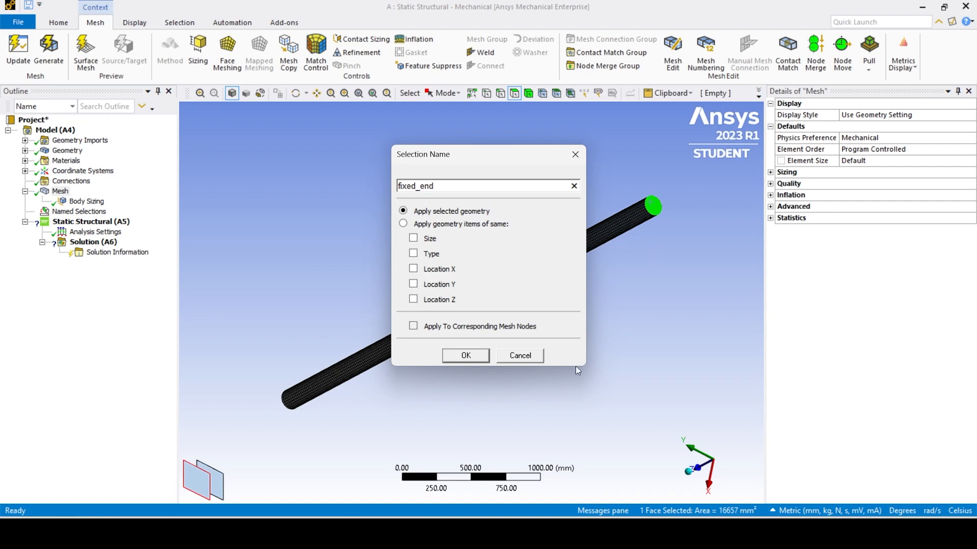
{"action": "left_click", "coordinate": [464, 355]}
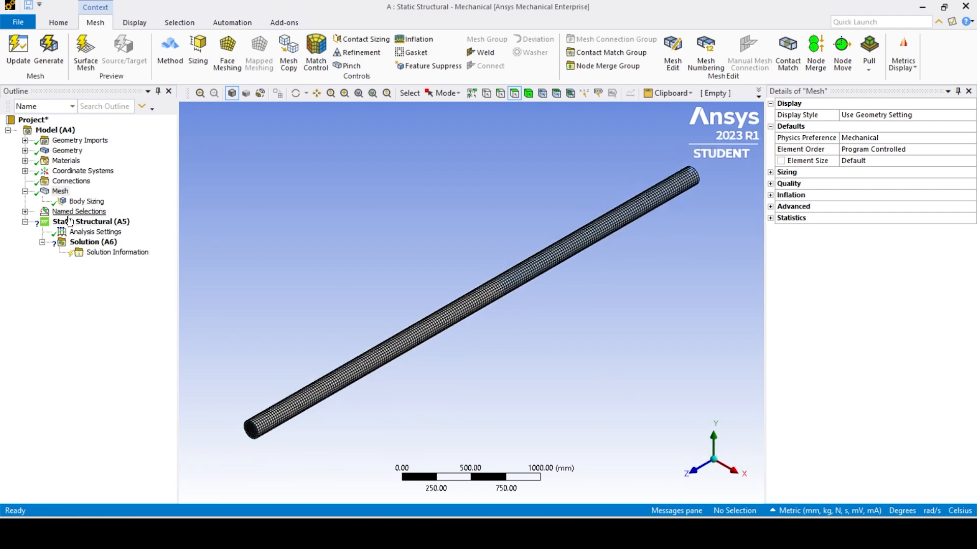
Insert a Fixed Support under Static Structural scoped to the fixed_end named selection.
{"action": "left_click", "coordinate": [83, 222]}
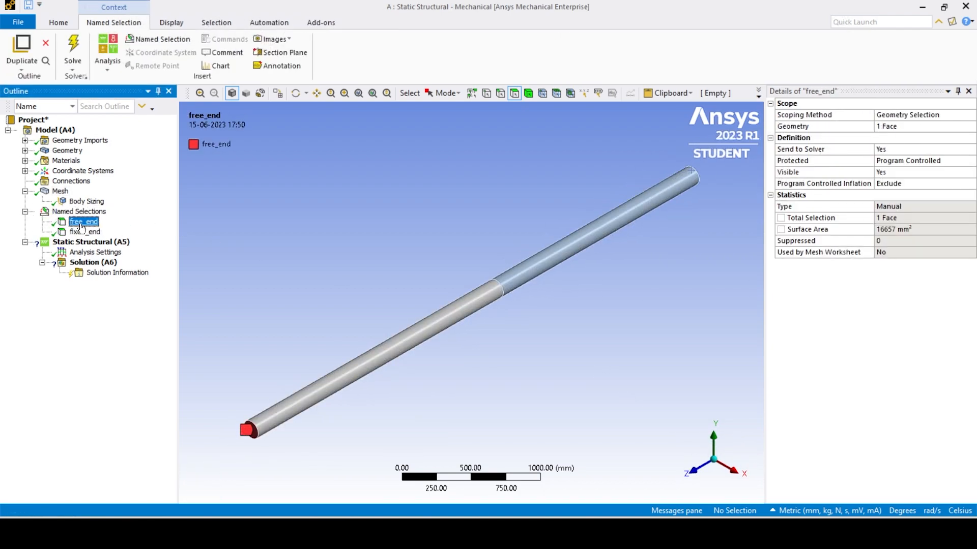
{"action": "left_click", "coordinate": [84, 232]}
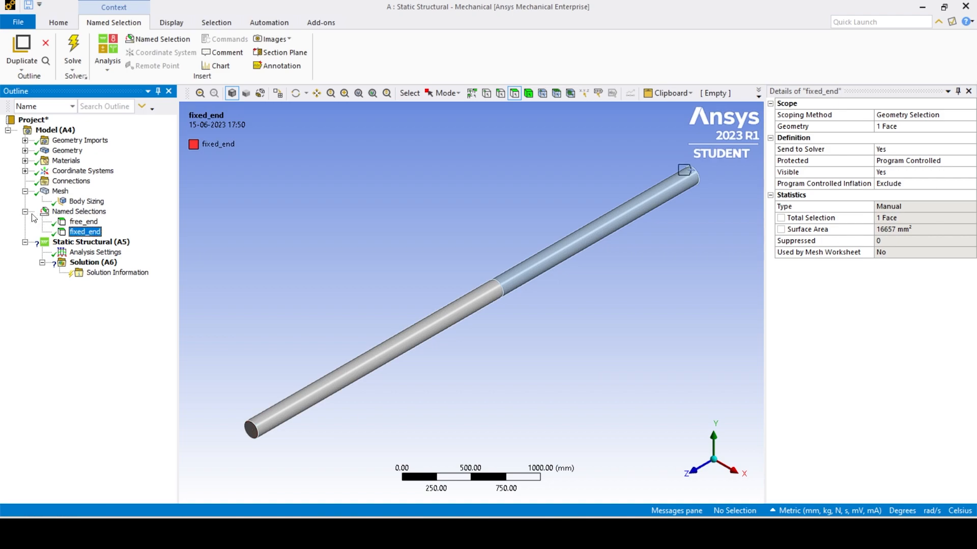
{"action": "left_click", "coordinate": [90, 221]}
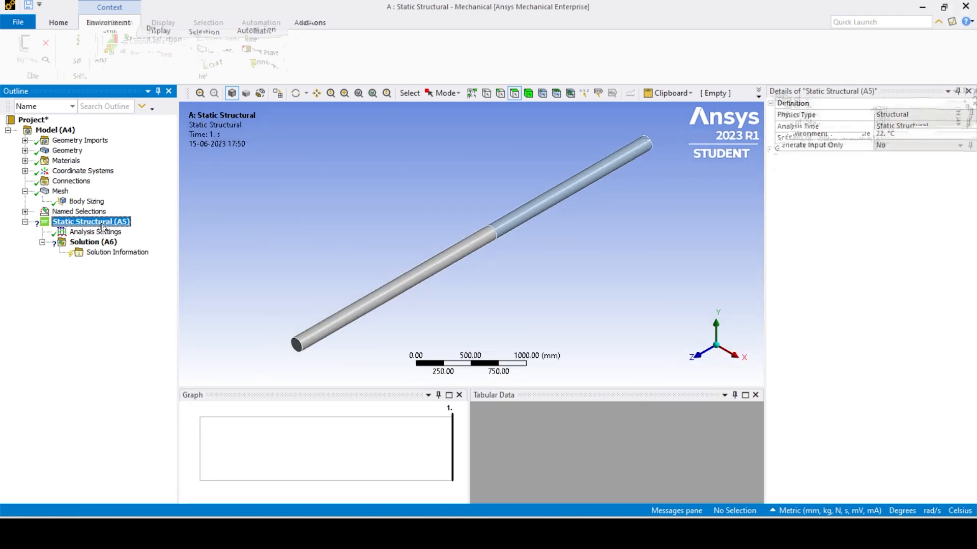
{"action": "right_click", "coordinate": [90, 222]}
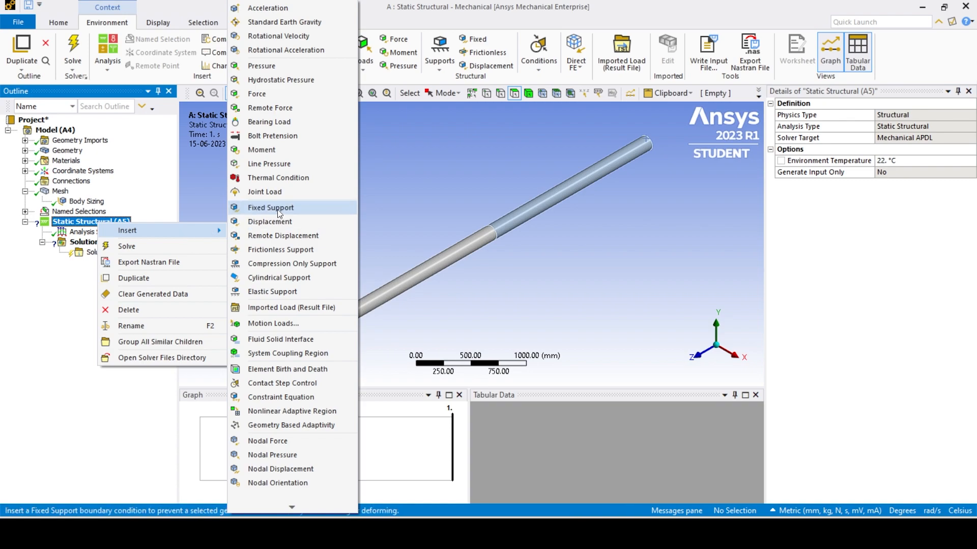
{"action": "left_click", "coordinate": [270, 208]}
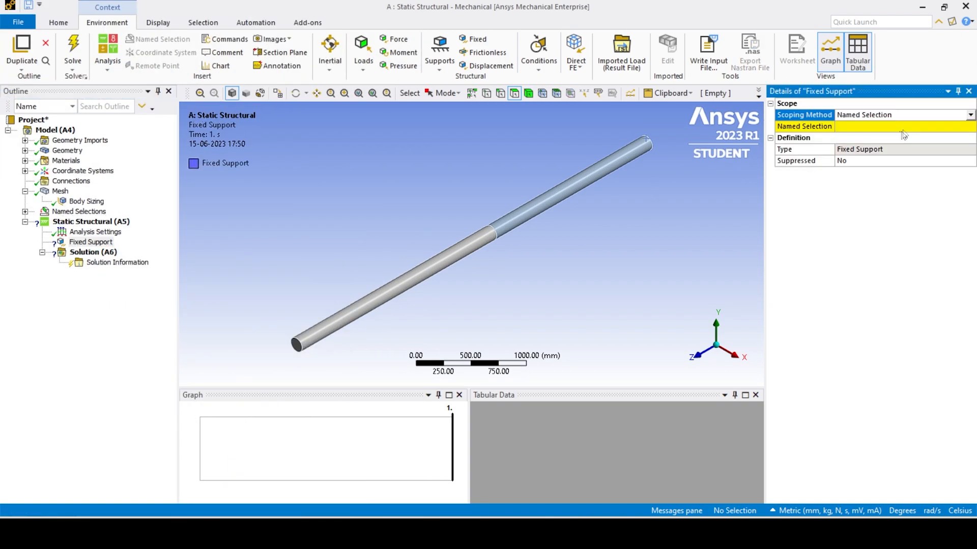
{"action": "left_click", "coordinate": [970, 126]}
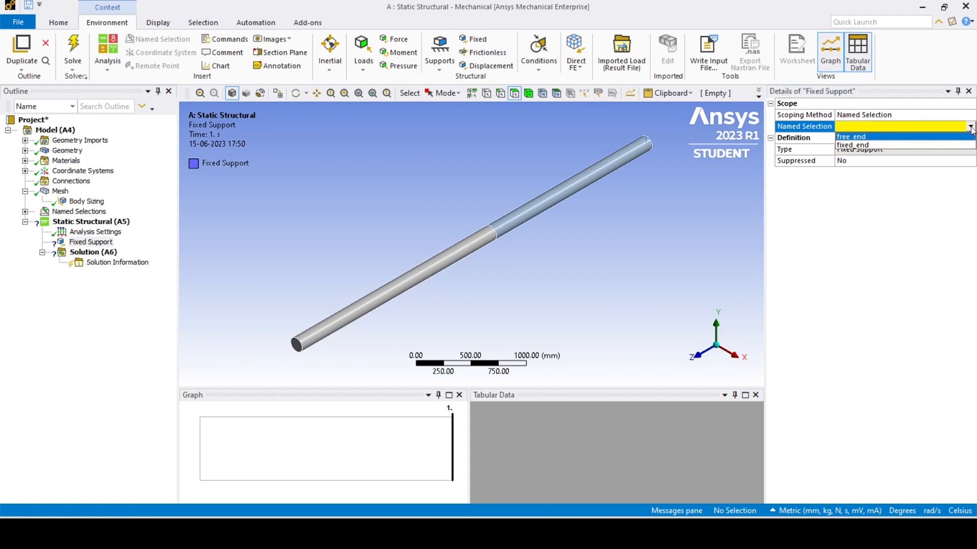
{"action": "left_click", "coordinate": [852, 146]}
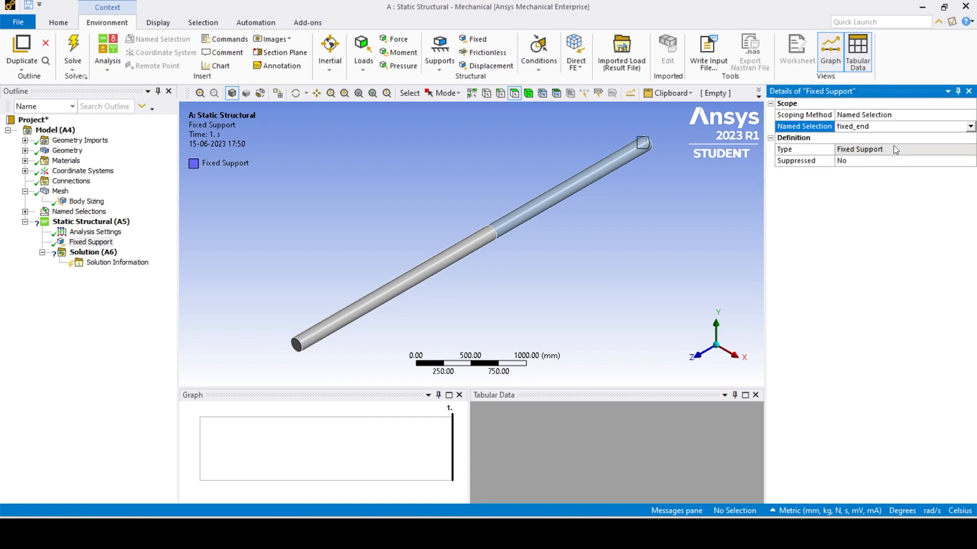
Insert a Moment load scoped by named selection to free_end.
{"action": "right_click", "coordinate": [90, 221]}
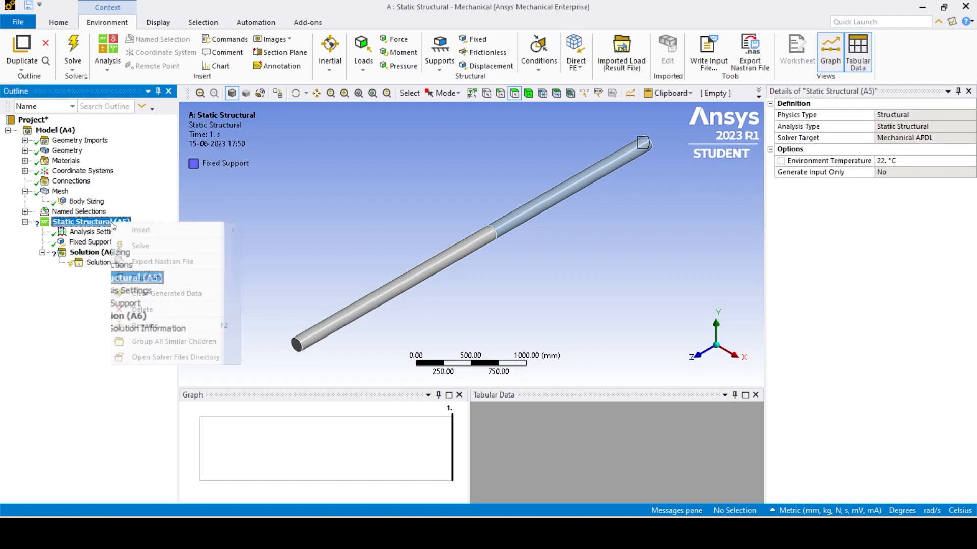
{"action": "mouse_move", "coordinate": [141, 230]}
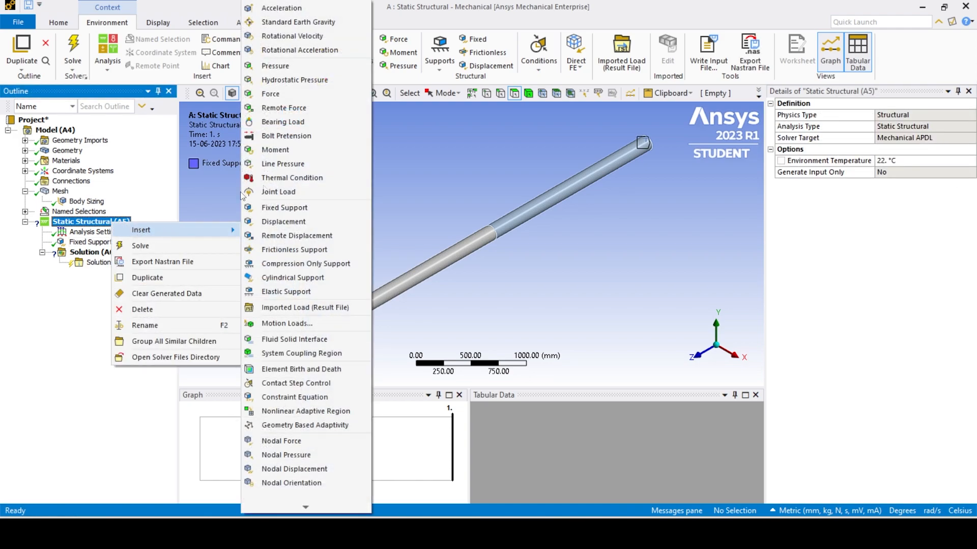
{"action": "left_click", "coordinate": [275, 150]}
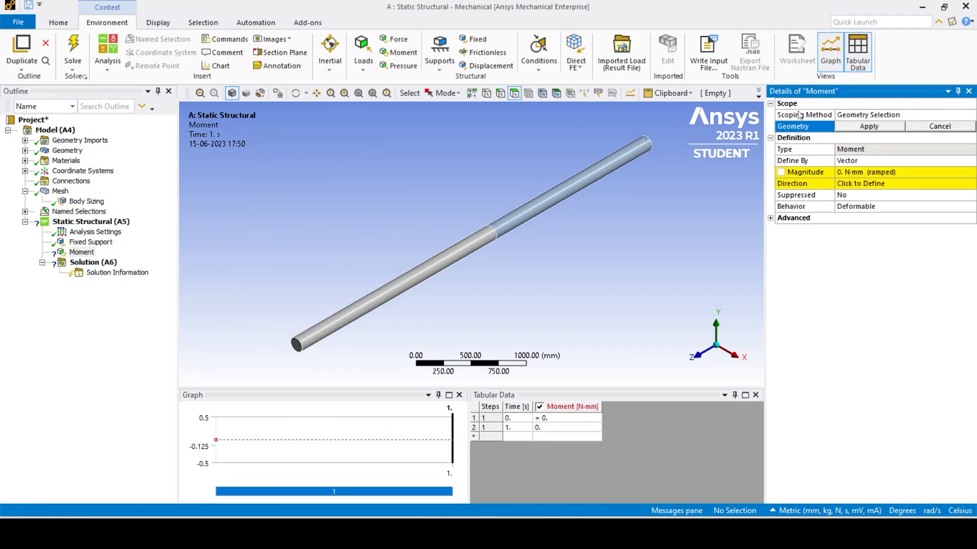
{"action": "left_click", "coordinate": [900, 115]}
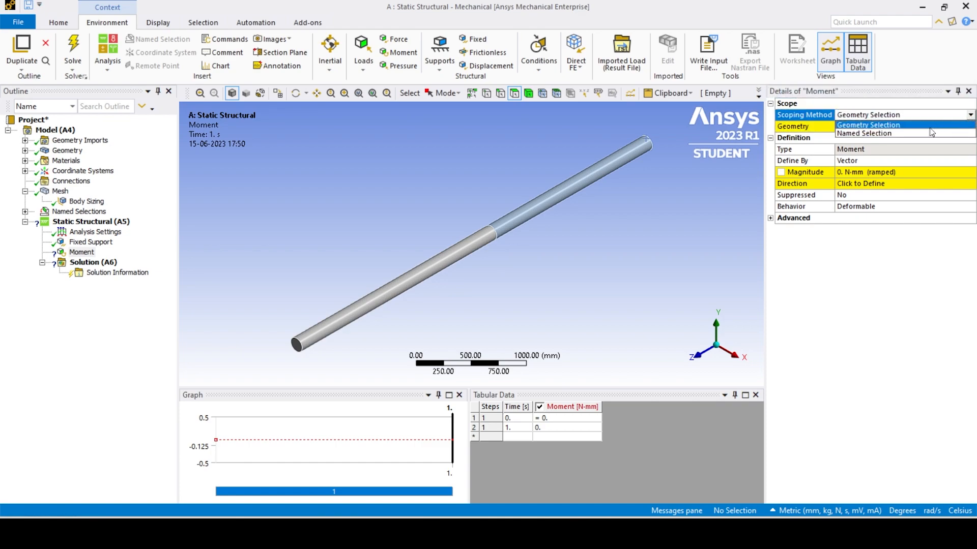
{"action": "left_click", "coordinate": [864, 124]}
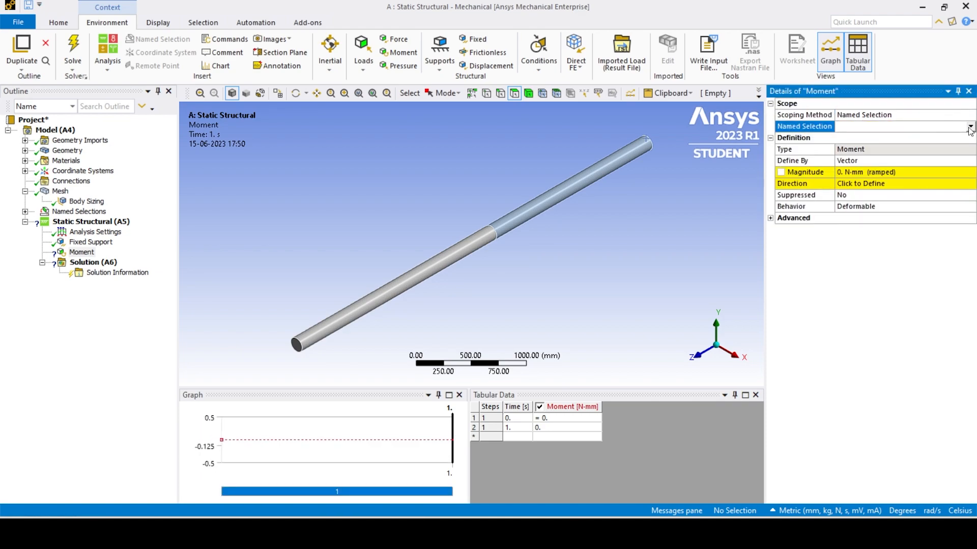
{"action": "left_click", "coordinate": [969, 126]}
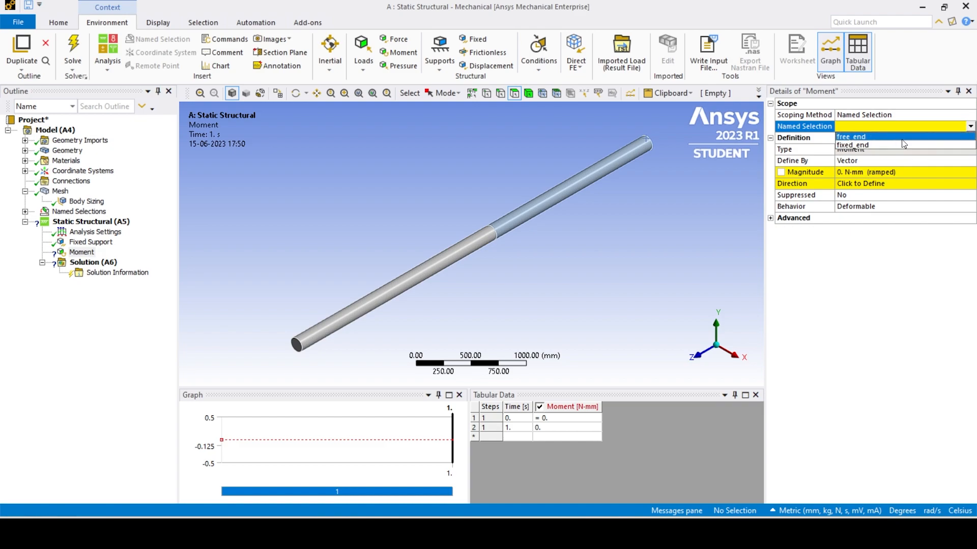
{"action": "left_click", "coordinate": [850, 136]}
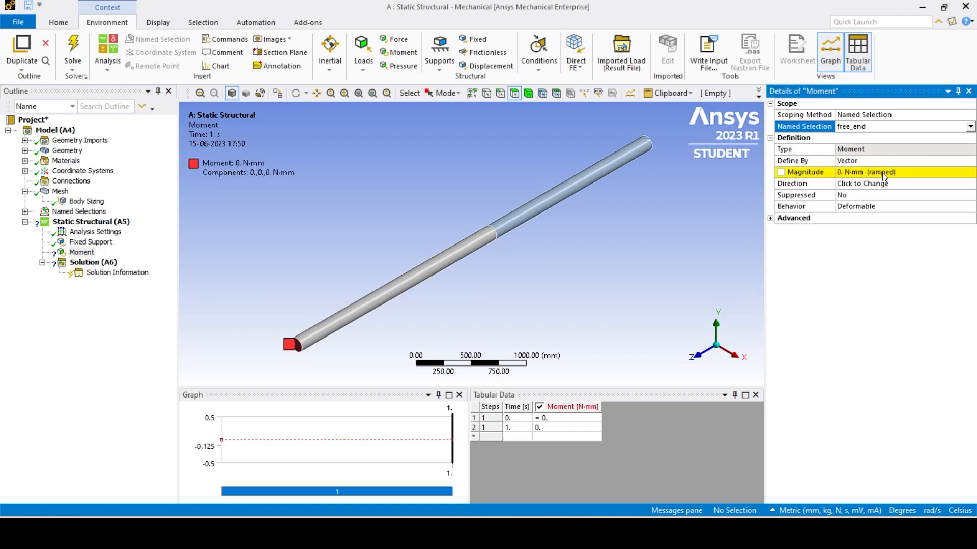
Set the moment magnitude by entering 9942, giving 9.9421e+007 N·mm.
{"action": "left_click", "coordinate": [884, 172]}
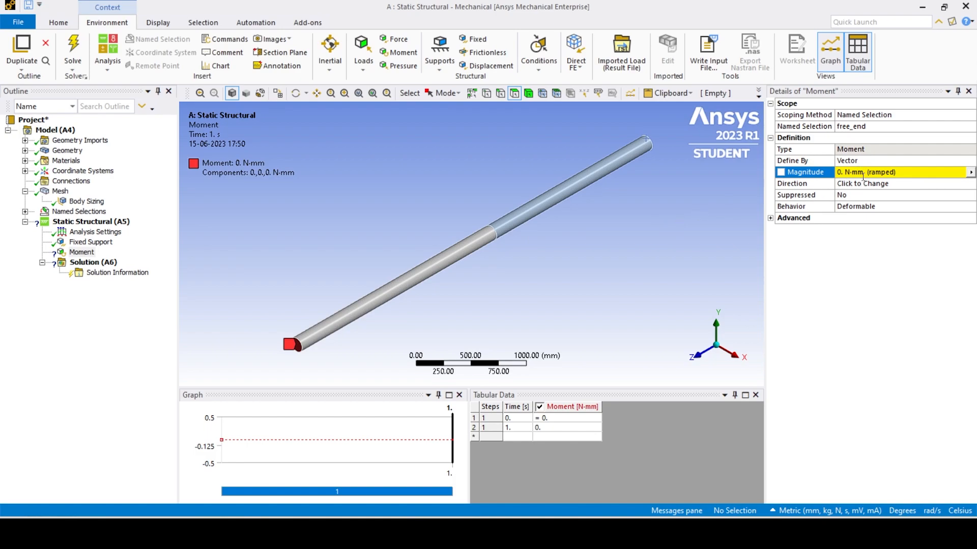
{"action": "type", "text": "9942"}
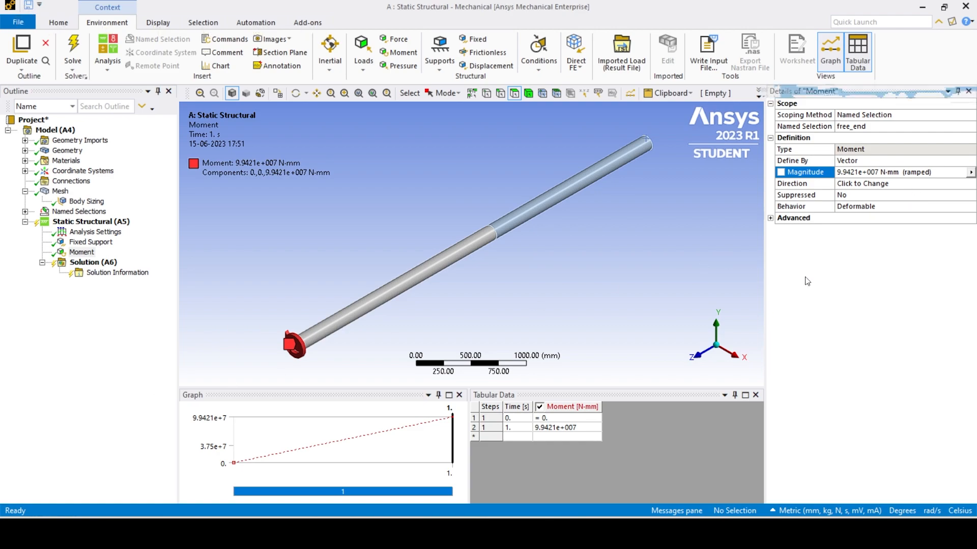
{"action": "left_click", "coordinate": [90, 222]}
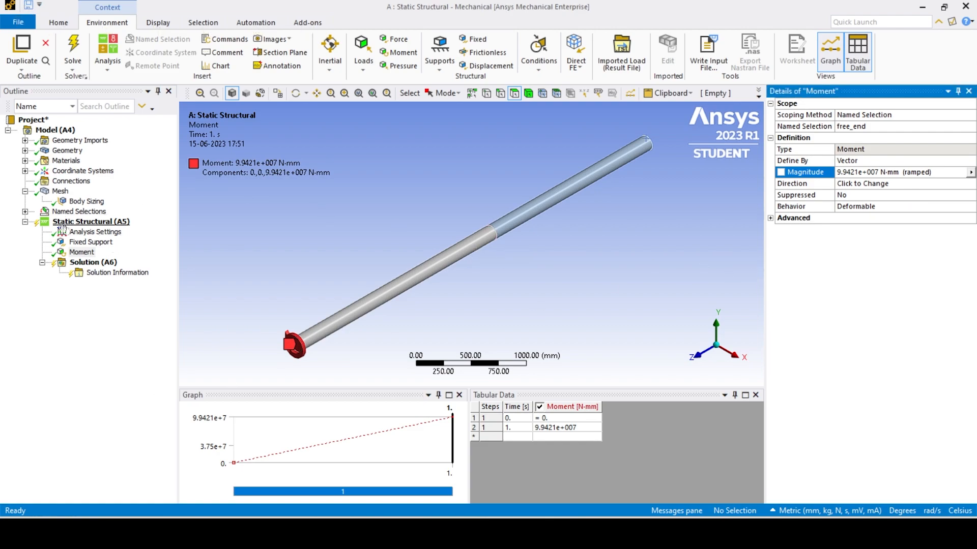
Add two Total Deformation results, the second scoped to the lower shaft body.
{"action": "right_click", "coordinate": [92, 273]}
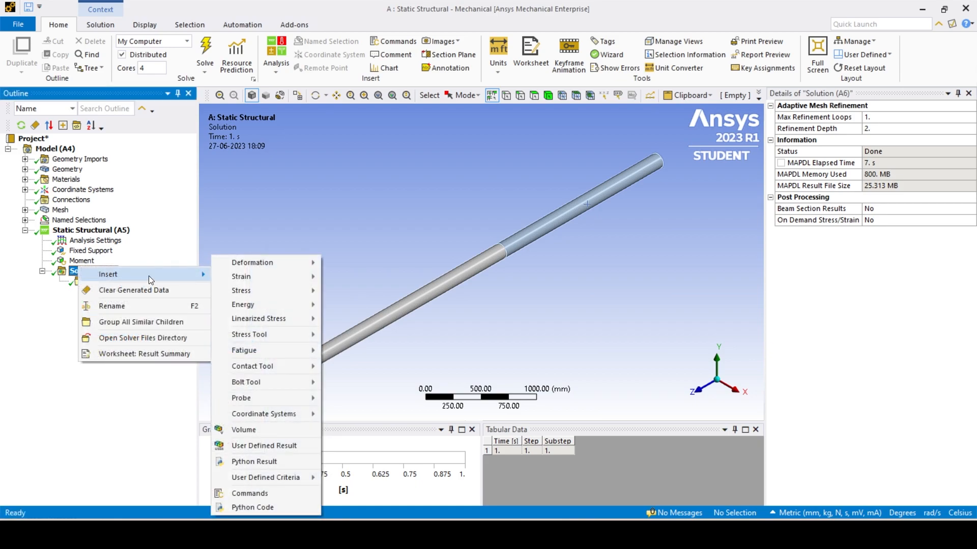
{"action": "mouse_move", "coordinate": [252, 262]}
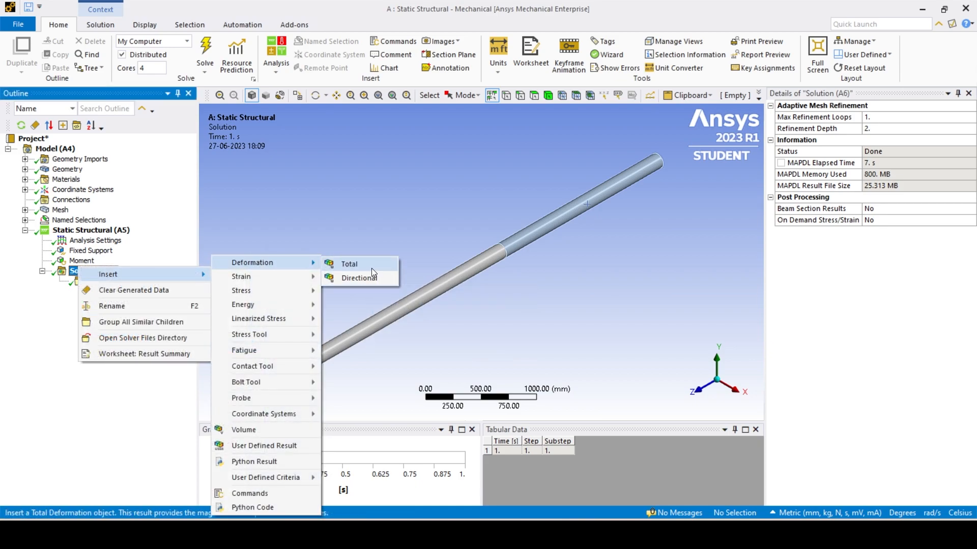
{"action": "left_click", "coordinate": [349, 263]}
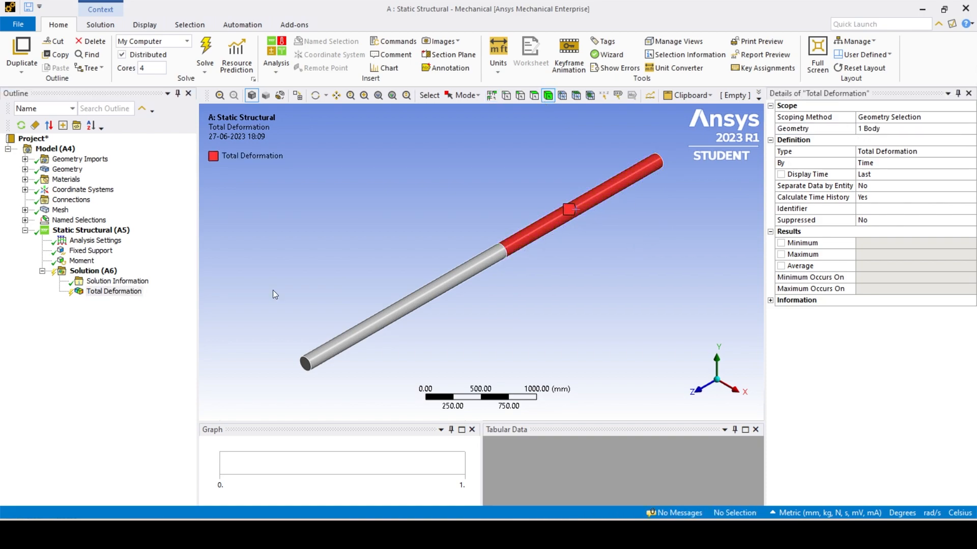
{"action": "left_click", "coordinate": [93, 270]}
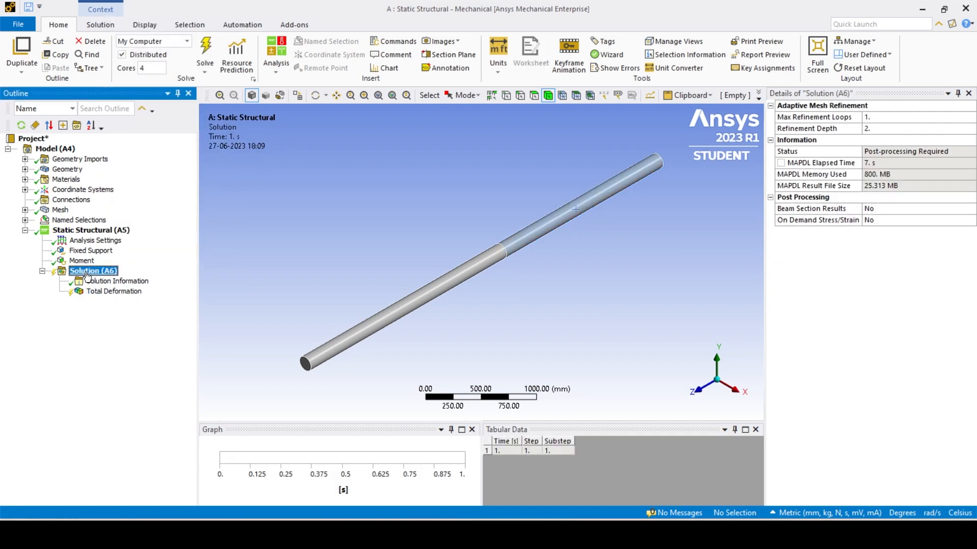
{"action": "right_click", "coordinate": [93, 270]}
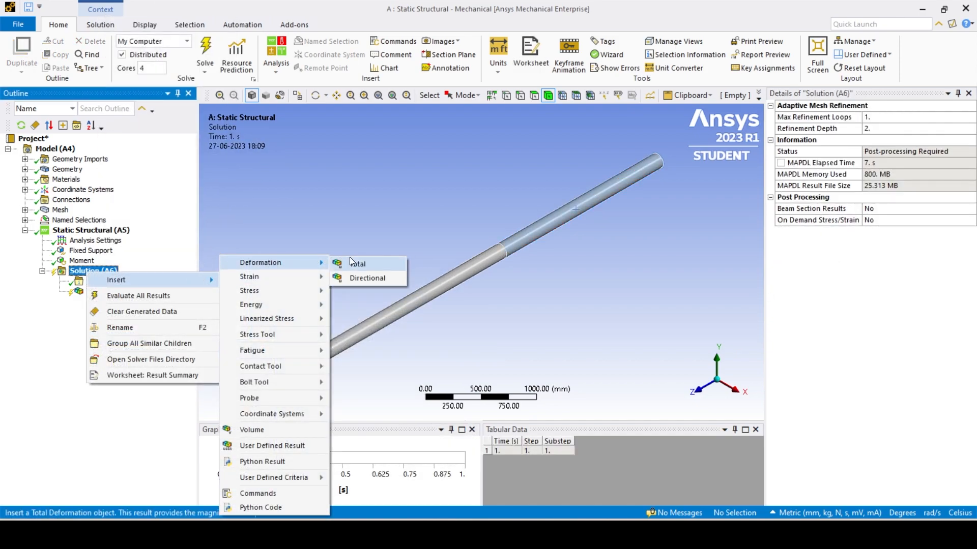
{"action": "left_click", "coordinate": [357, 264]}
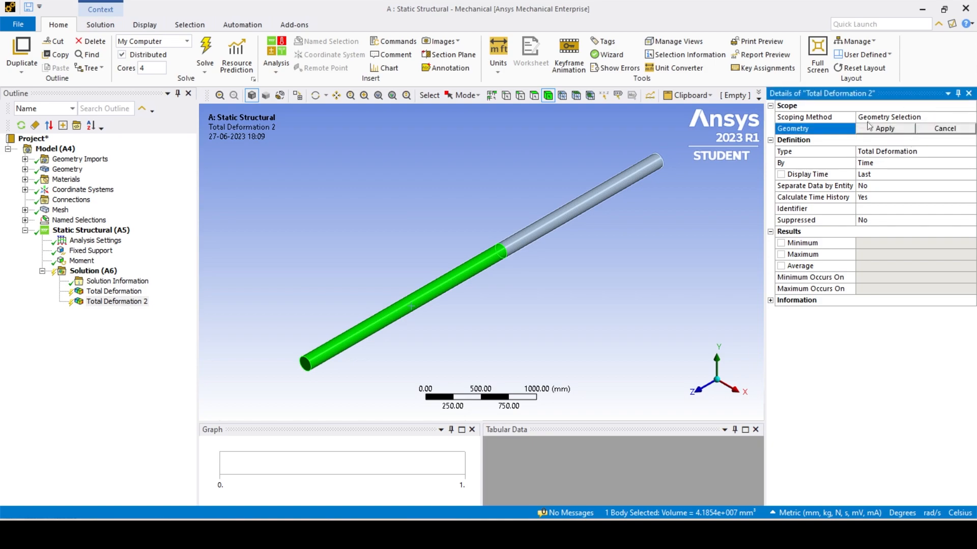
{"action": "left_click", "coordinate": [883, 128]}
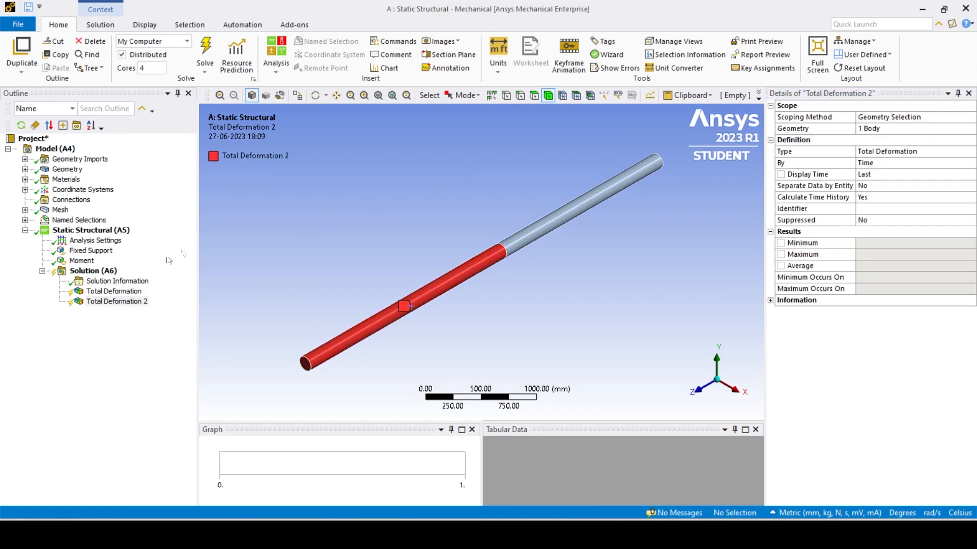
Add a Maximum Shear Stress result to the solution.
{"action": "right_click", "coordinate": [93, 270]}
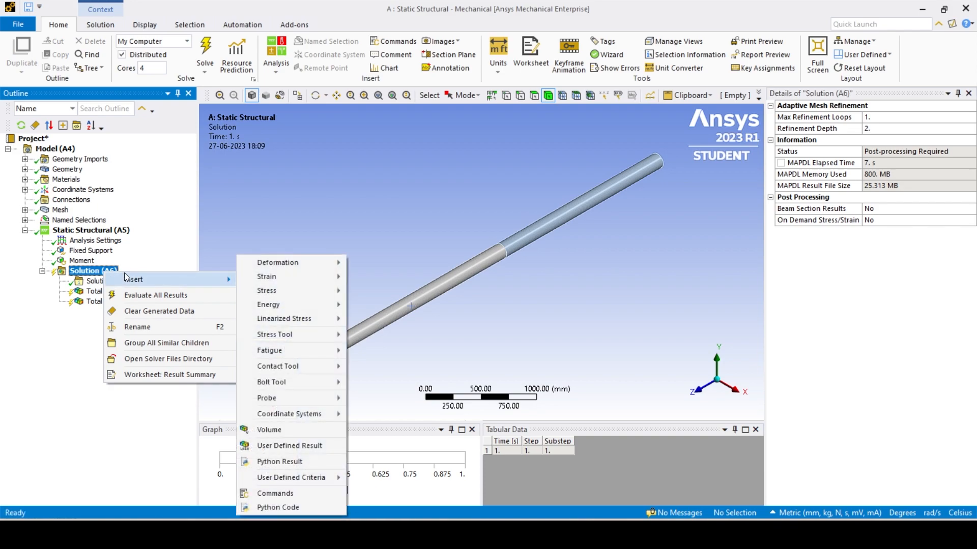
{"action": "mouse_move", "coordinate": [265, 289]}
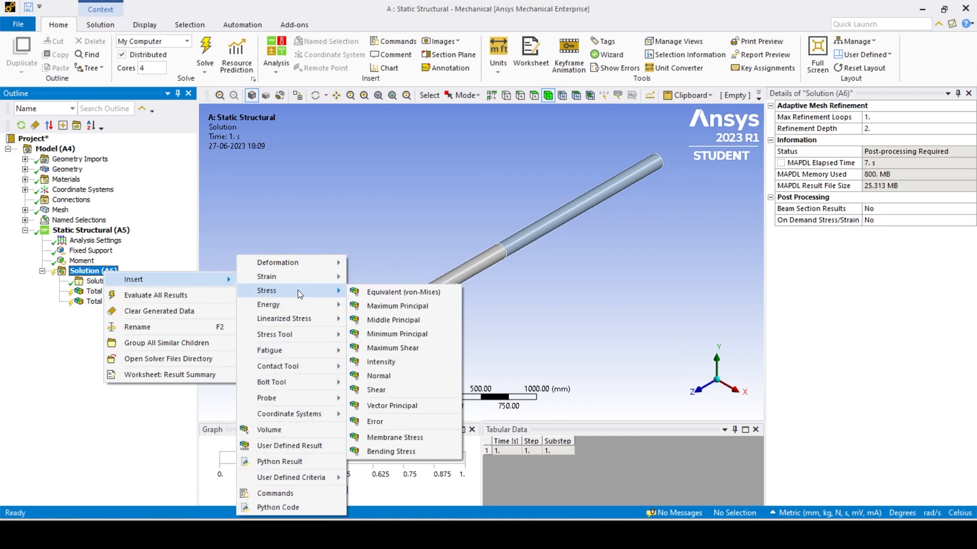
{"action": "left_click", "coordinate": [393, 348]}
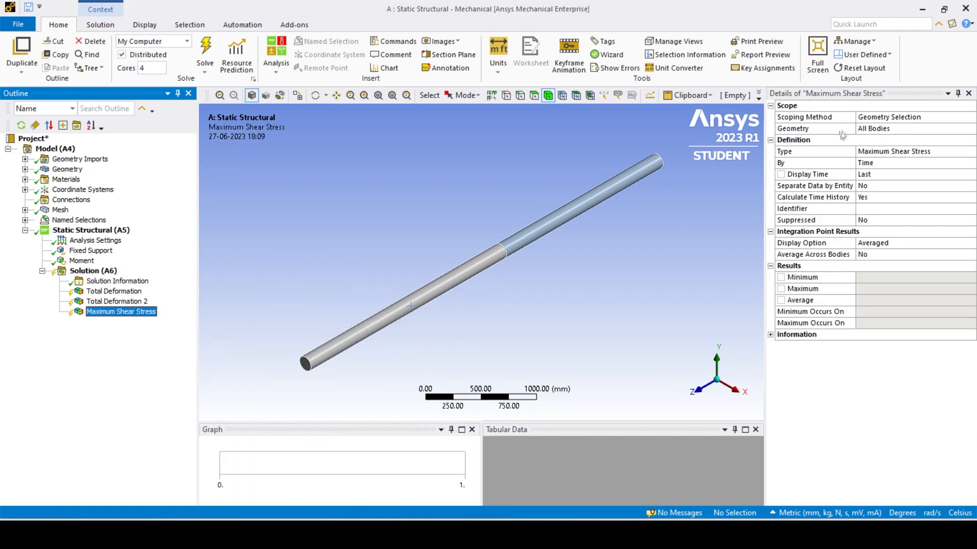
{"action": "left_click", "coordinate": [92, 271]}
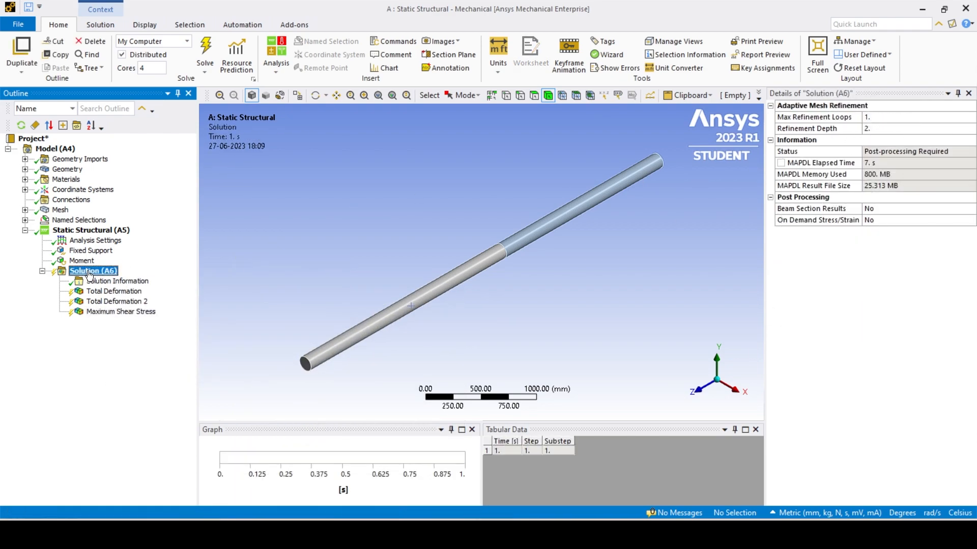
Insert a Moment Reaction probe under Solution.
{"action": "right_click", "coordinate": [92, 270]}
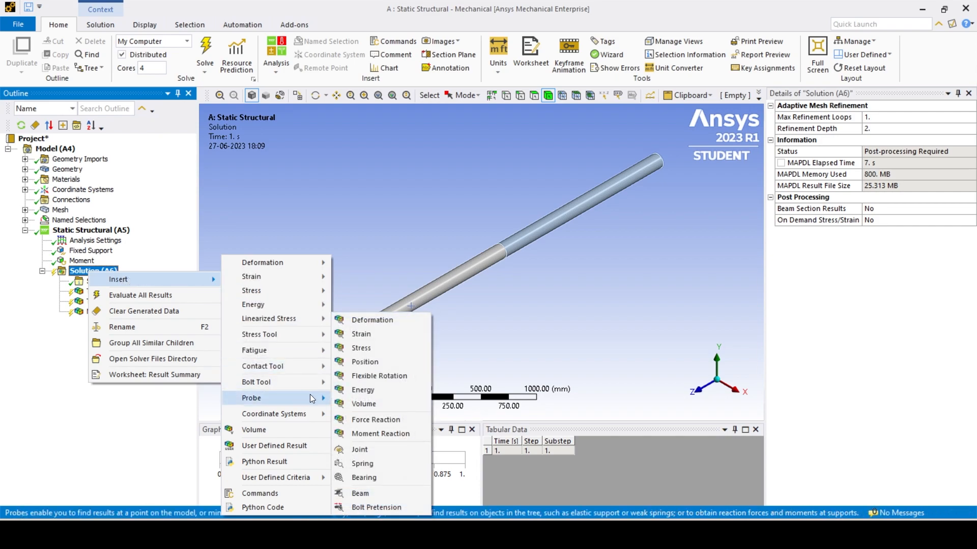
{"action": "mouse_move", "coordinate": [379, 434]}
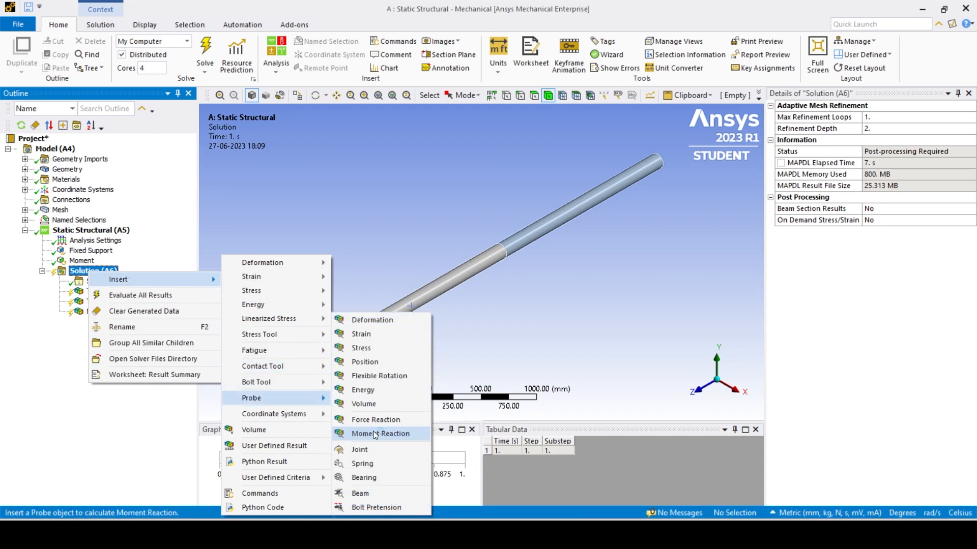
{"action": "left_click", "coordinate": [380, 433]}
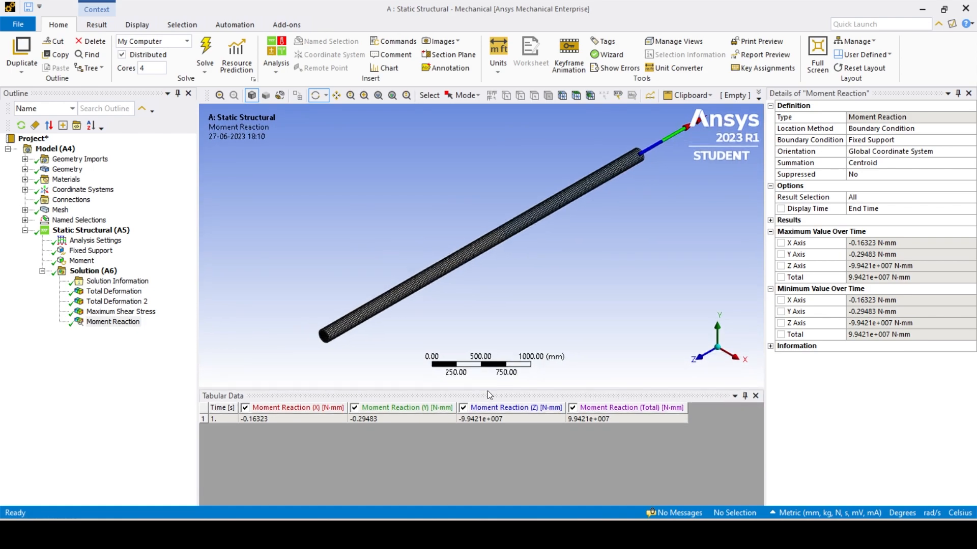
{"action": "mouse_move", "coordinate": [117, 301]}
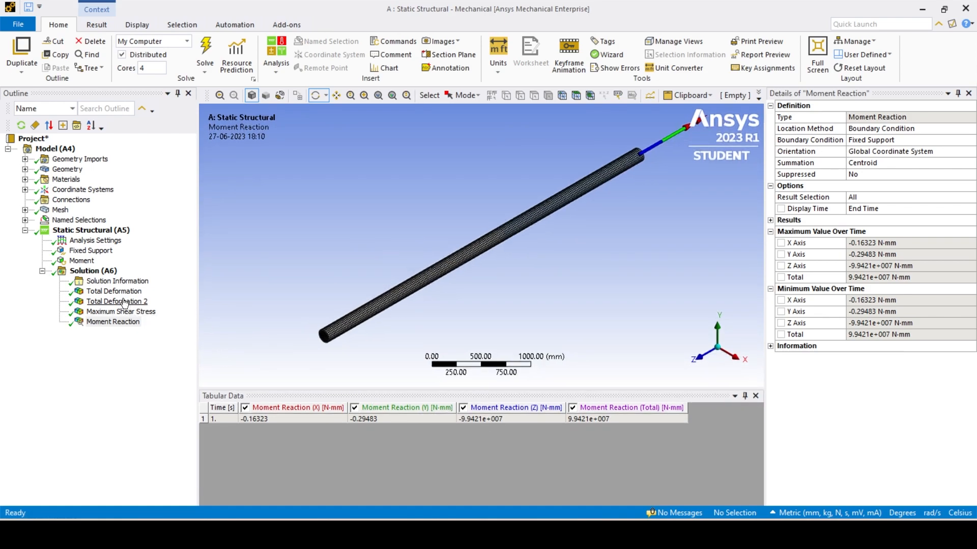
View the first Total Deformation result and read its maximum of 4.0676 mm.
{"action": "left_click", "coordinate": [114, 292]}
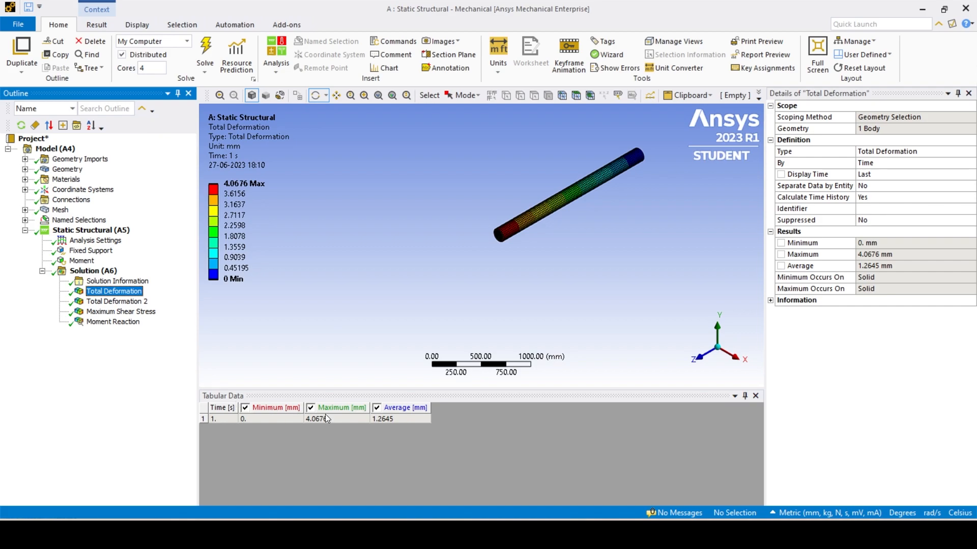
{"action": "left_click", "coordinate": [317, 418]}
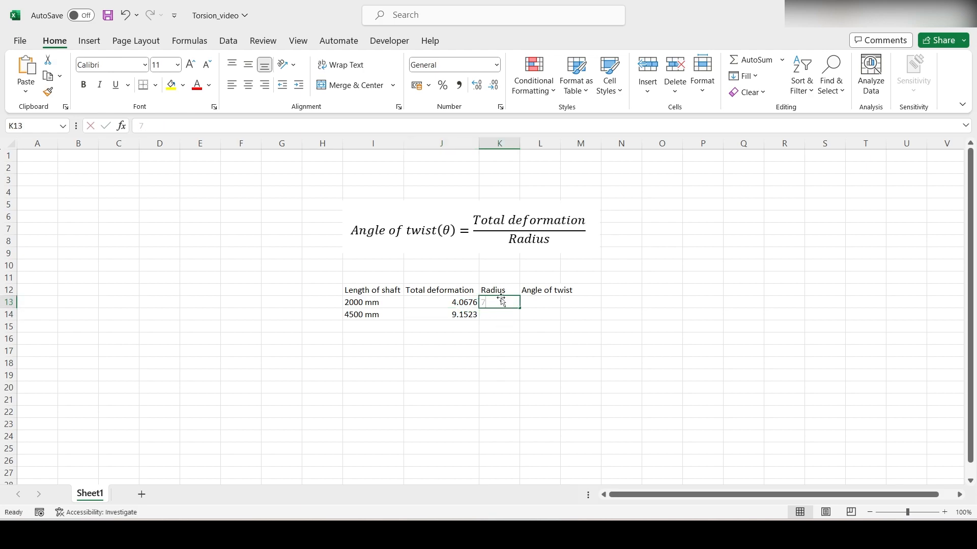
Enter radius 73 and fill the angle-of-twist formula down to the 4500 mm row.
{"action": "type", "text": "73"}
{"action": "left_click", "coordinate": [540, 302]}
{"action": "type", "text": "=J13/K13"}
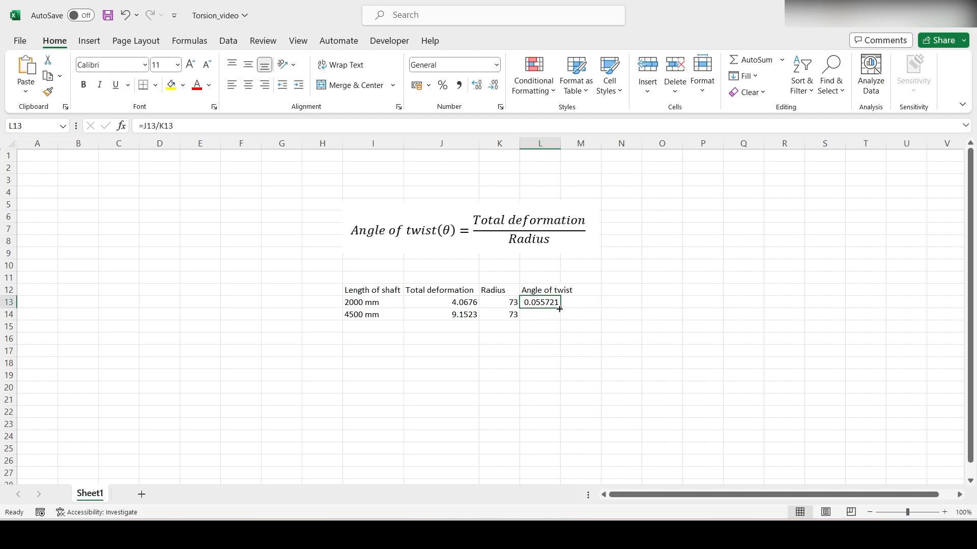
{"action": "left_click_drag", "start_coordinate": [558, 307], "coordinate": [539, 314]}
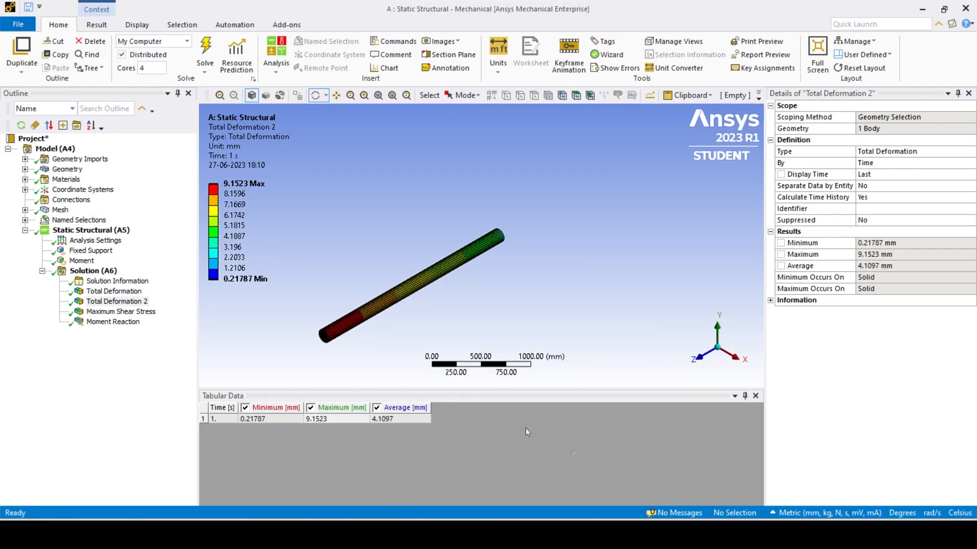
Read the maximum shear stress of 164.49 MPa, then view the Moment Reaction result.
{"action": "left_click", "coordinate": [121, 311]}
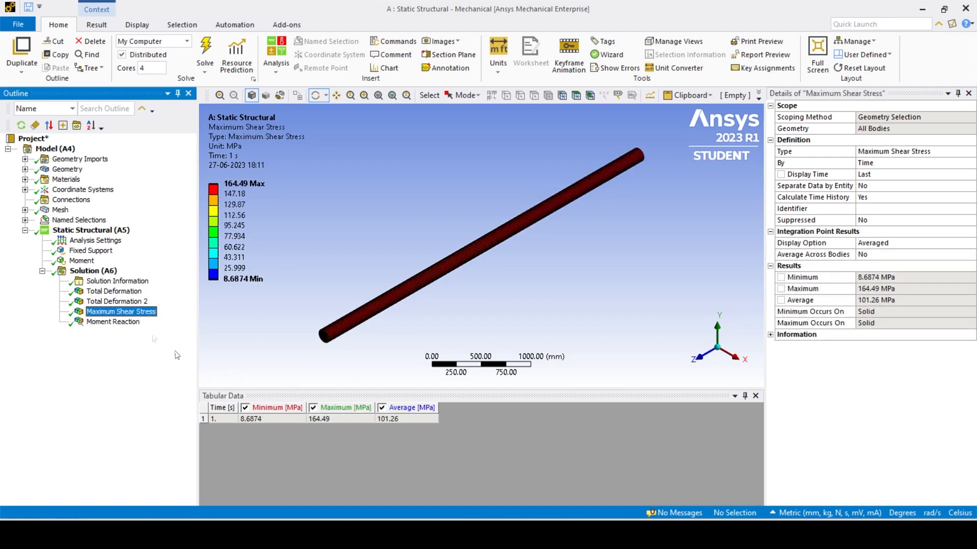
{"action": "left_click", "coordinate": [318, 418]}
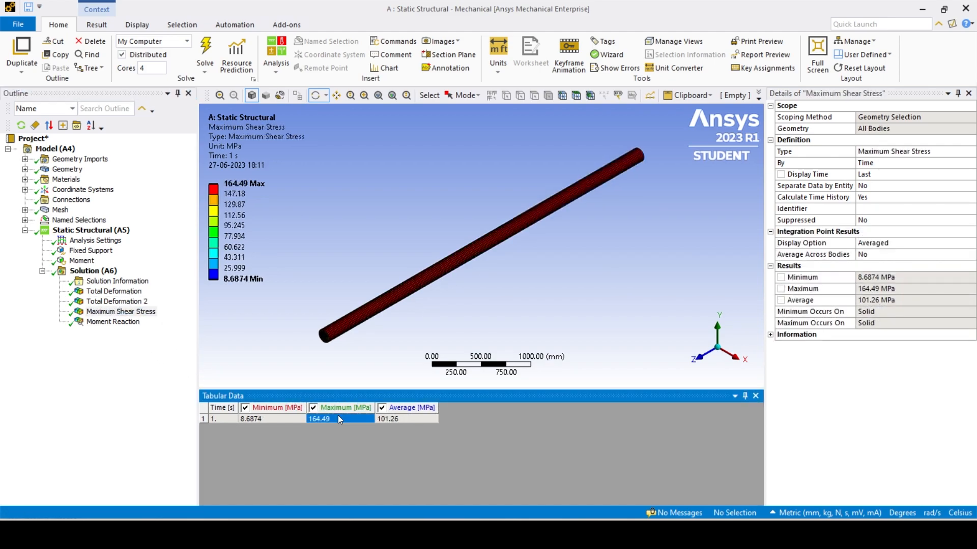
{"action": "left_click", "coordinate": [113, 321]}
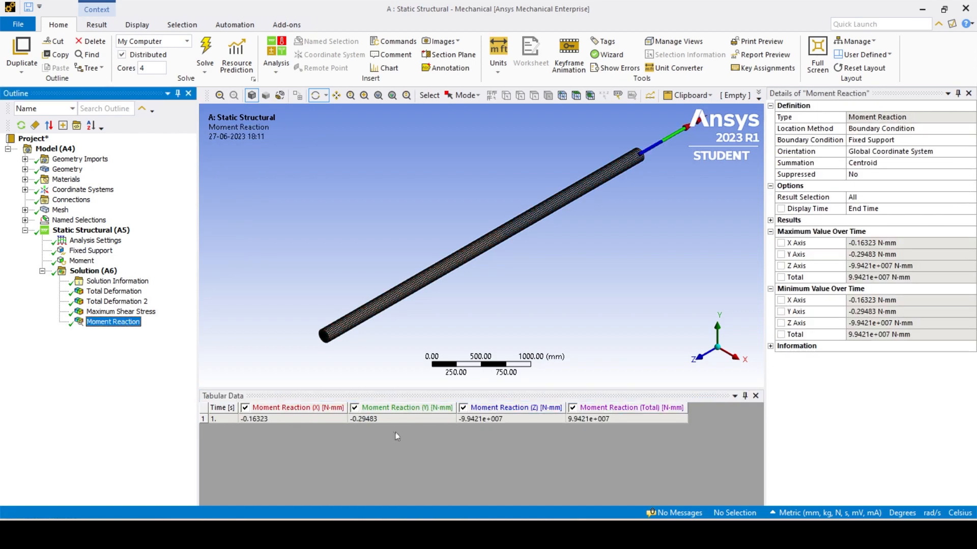
{"action": "mouse_move", "coordinate": [597, 428]}
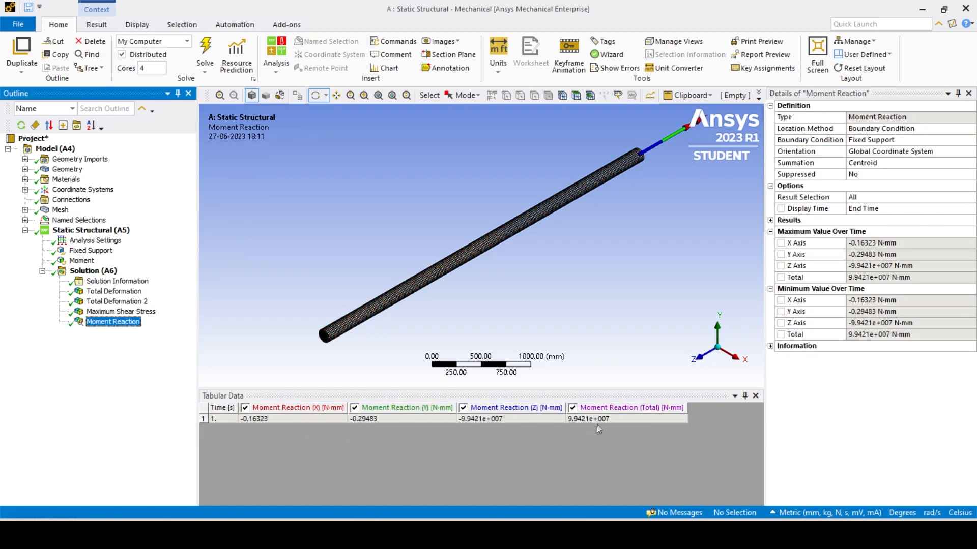